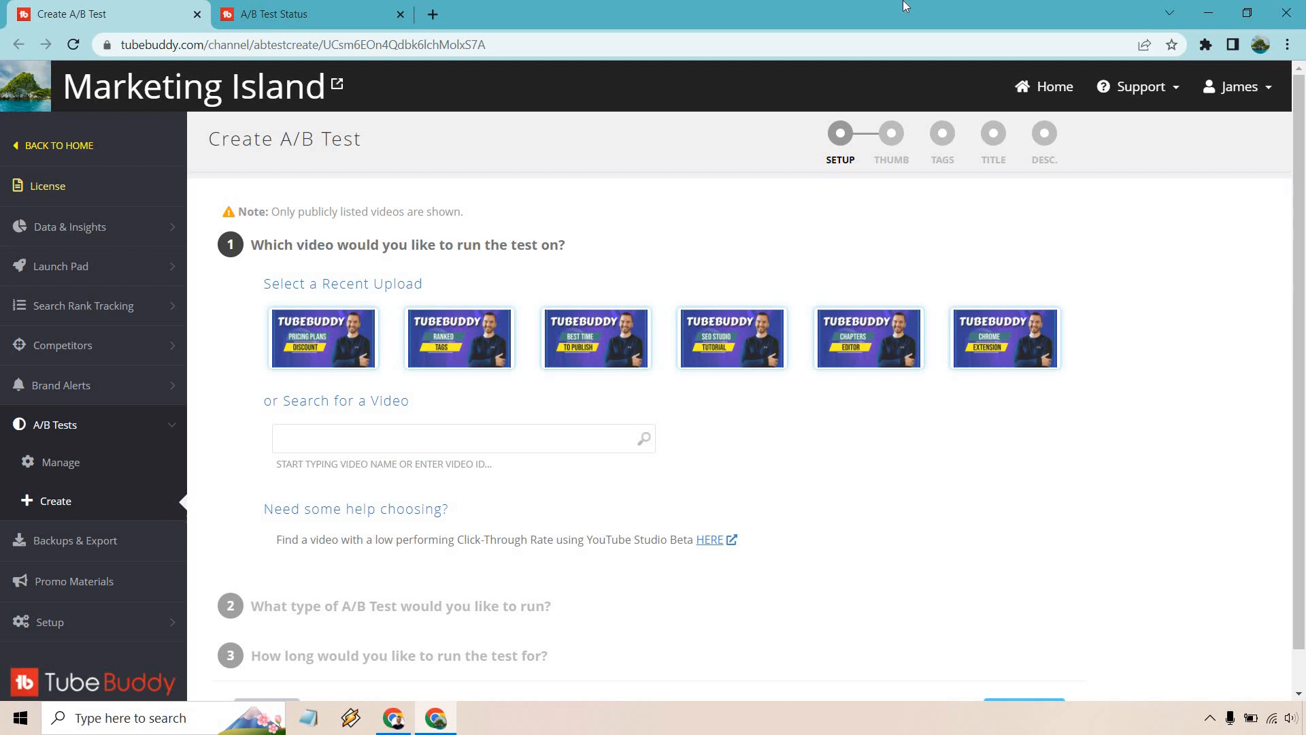
mouse_move(152, 467)
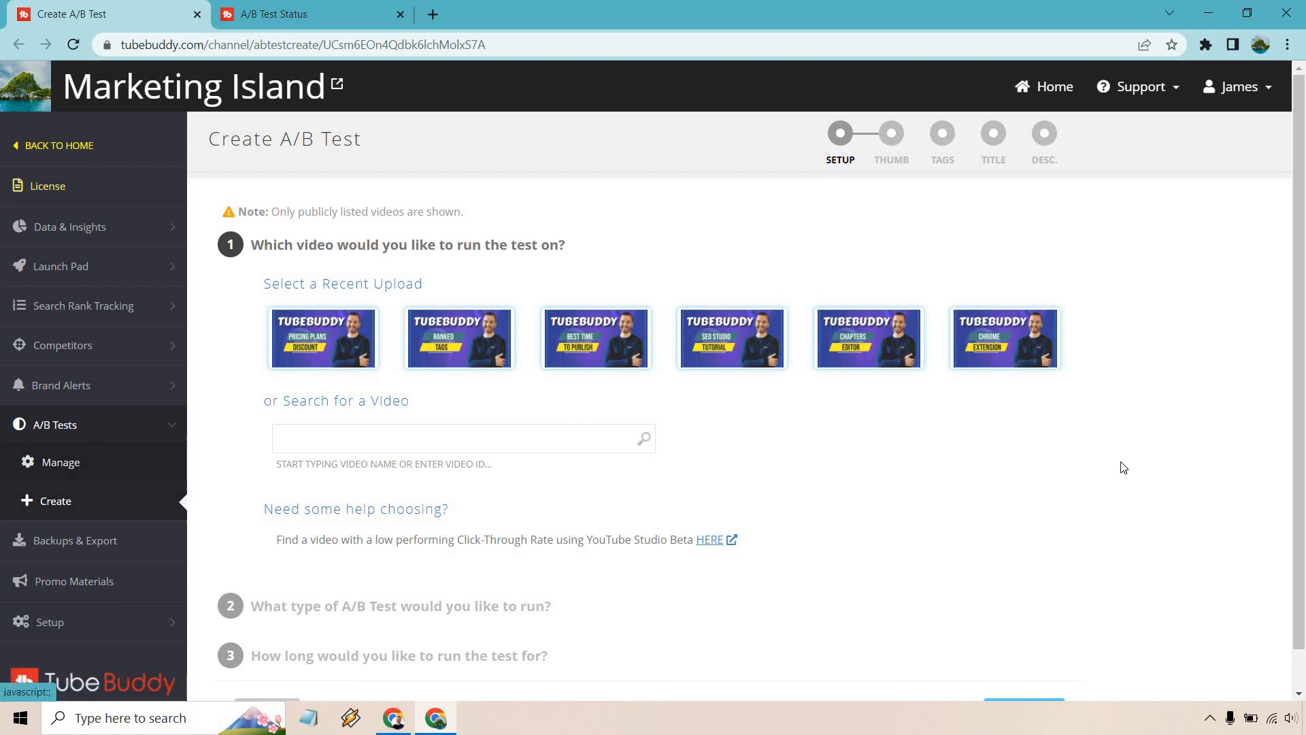
mouse_move(1218, 379)
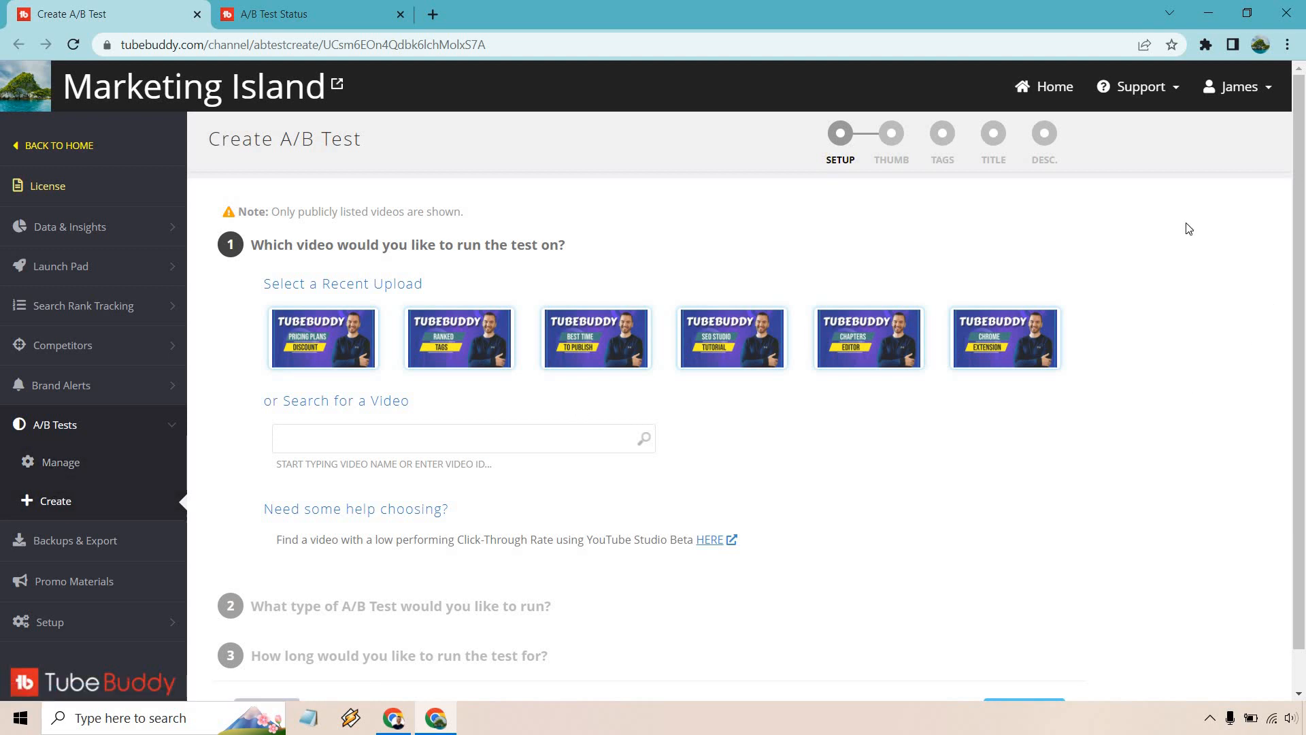
Step: Pick the Ranked Tags video as the test's recent upload and reveal the test type options
click(459, 338)
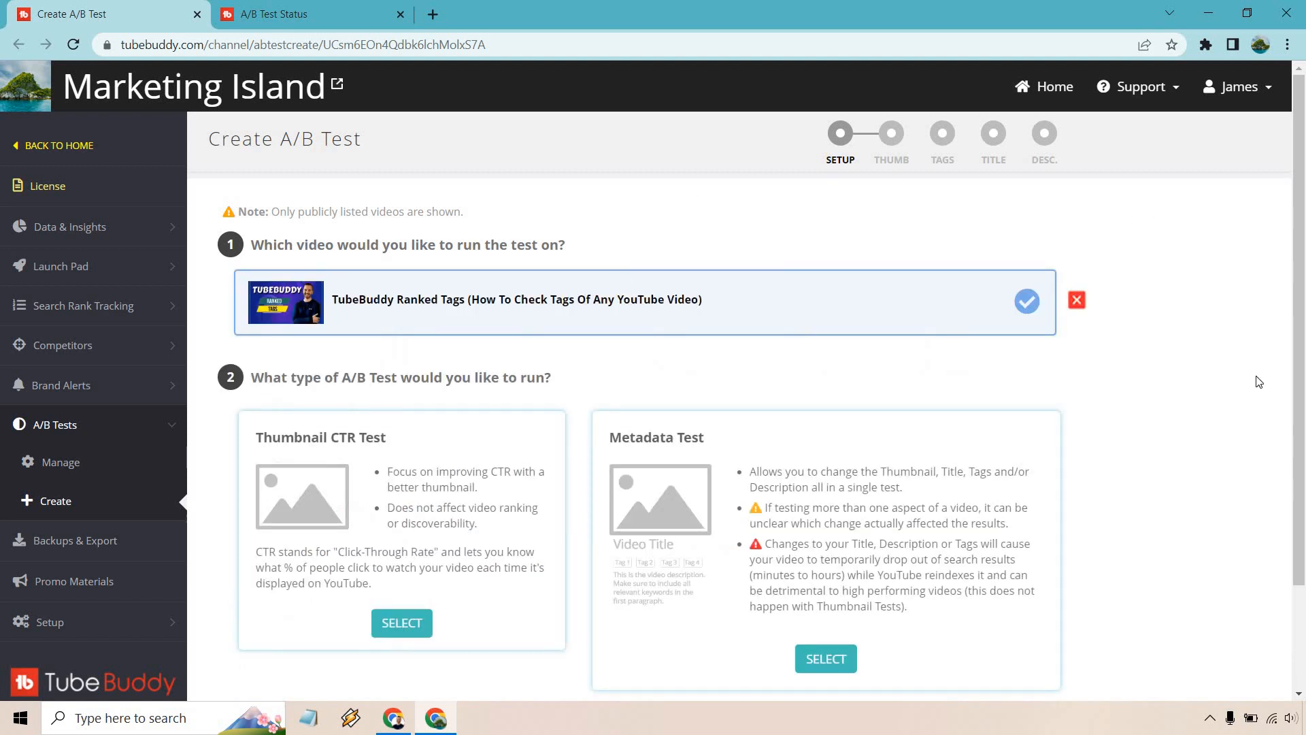
scroll(down, 3)
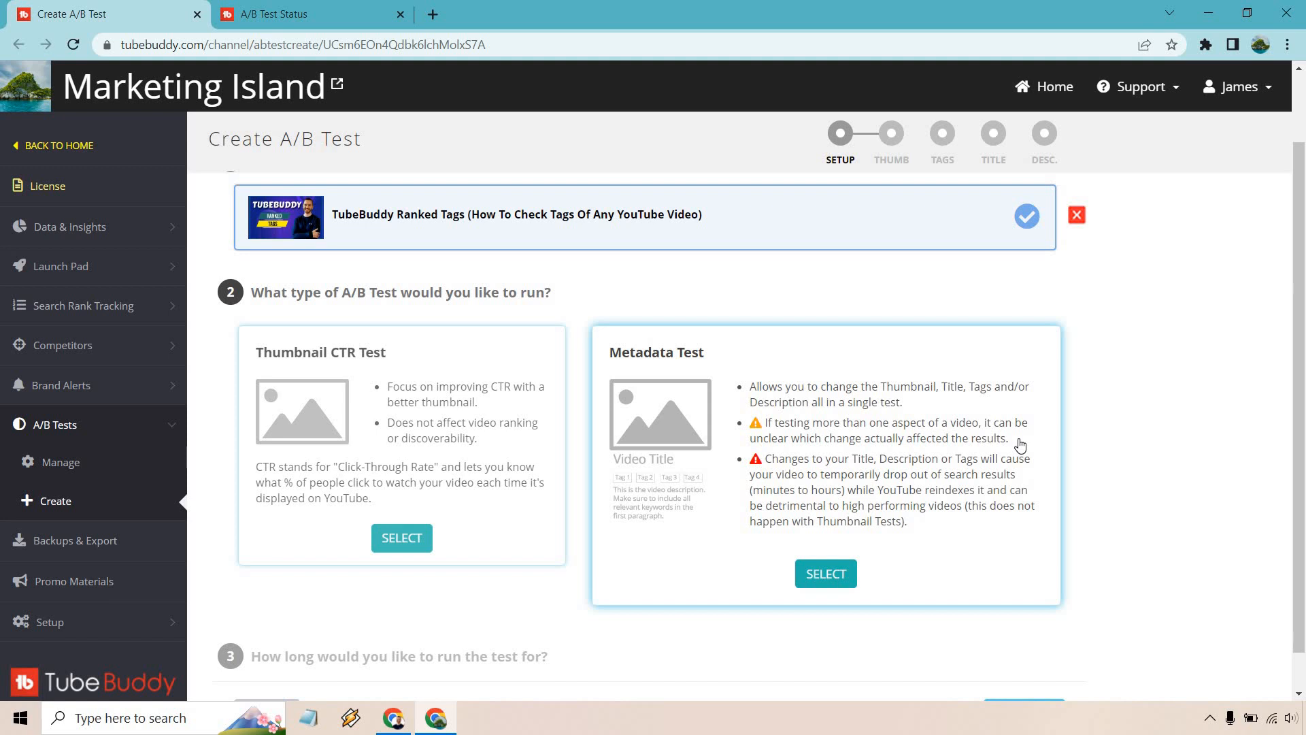
mouse_move(398, 443)
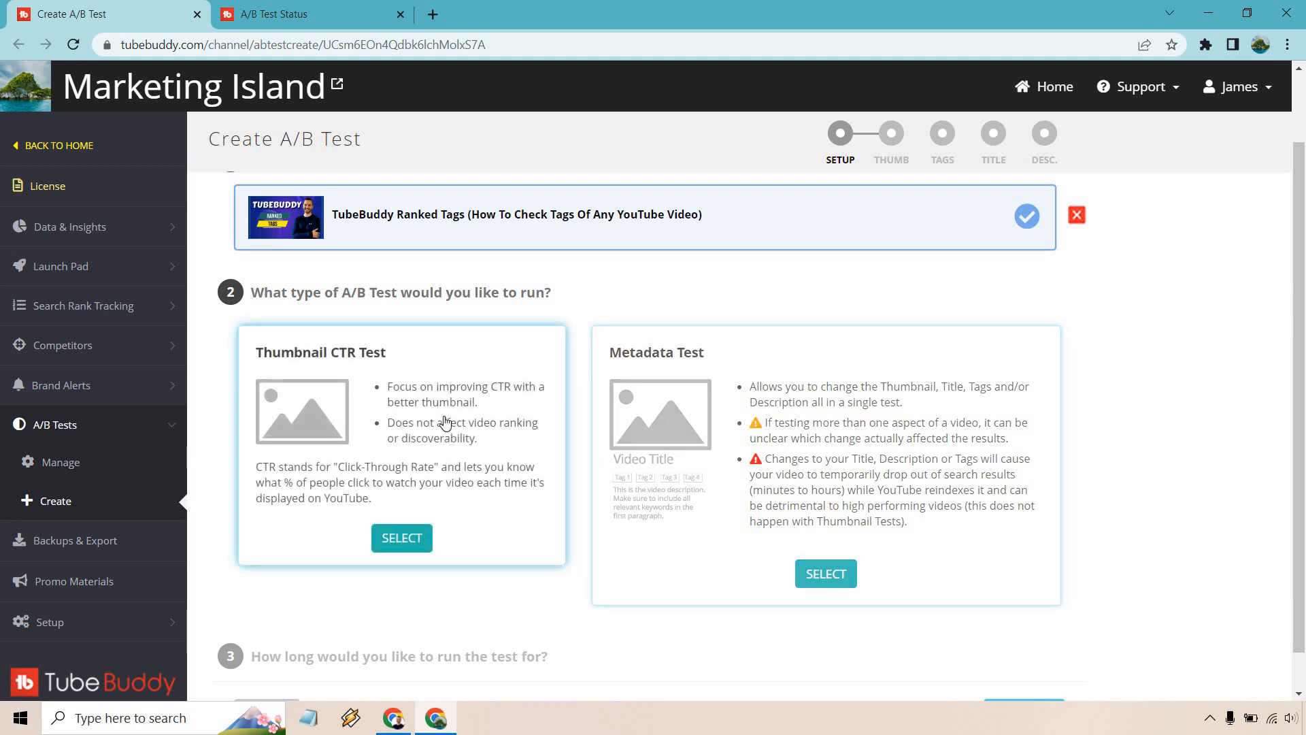
Step: Choose the Thumbnail CTR Test and reveal the 14-day and statistically significant duration options
click(402, 537)
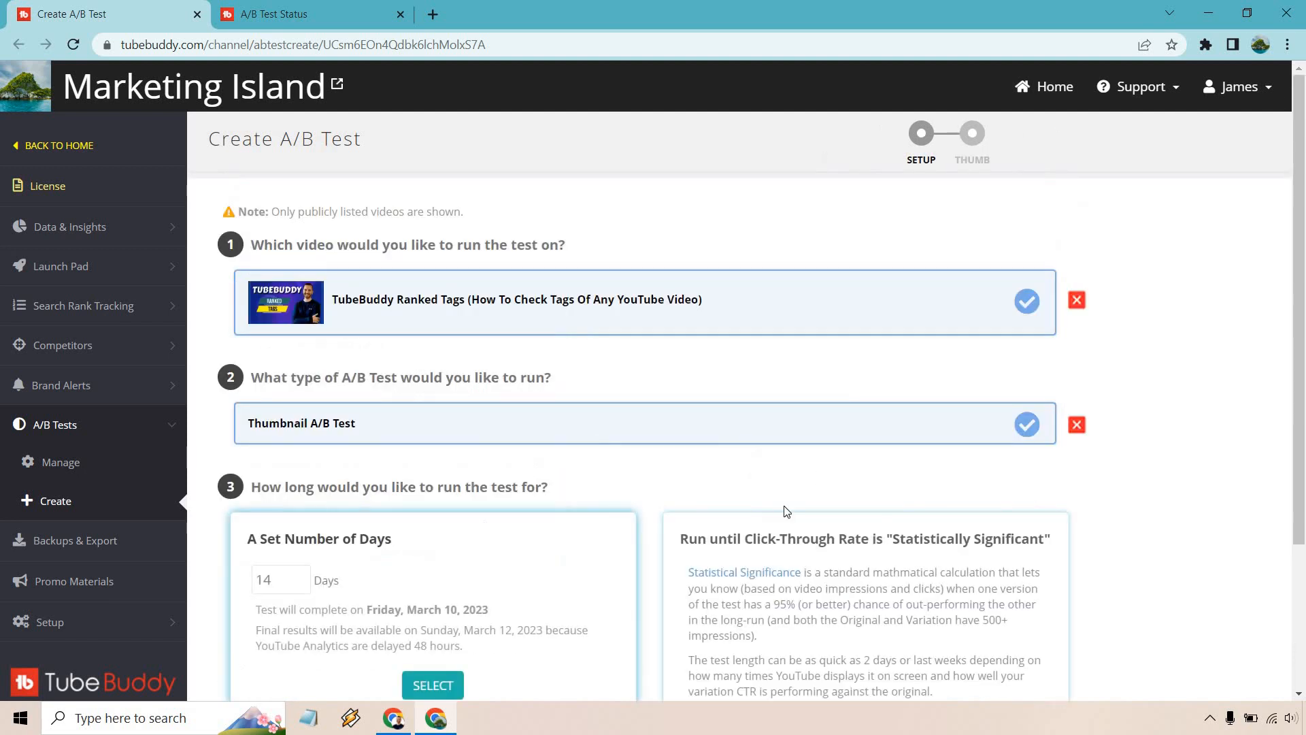
scroll(down, 3)
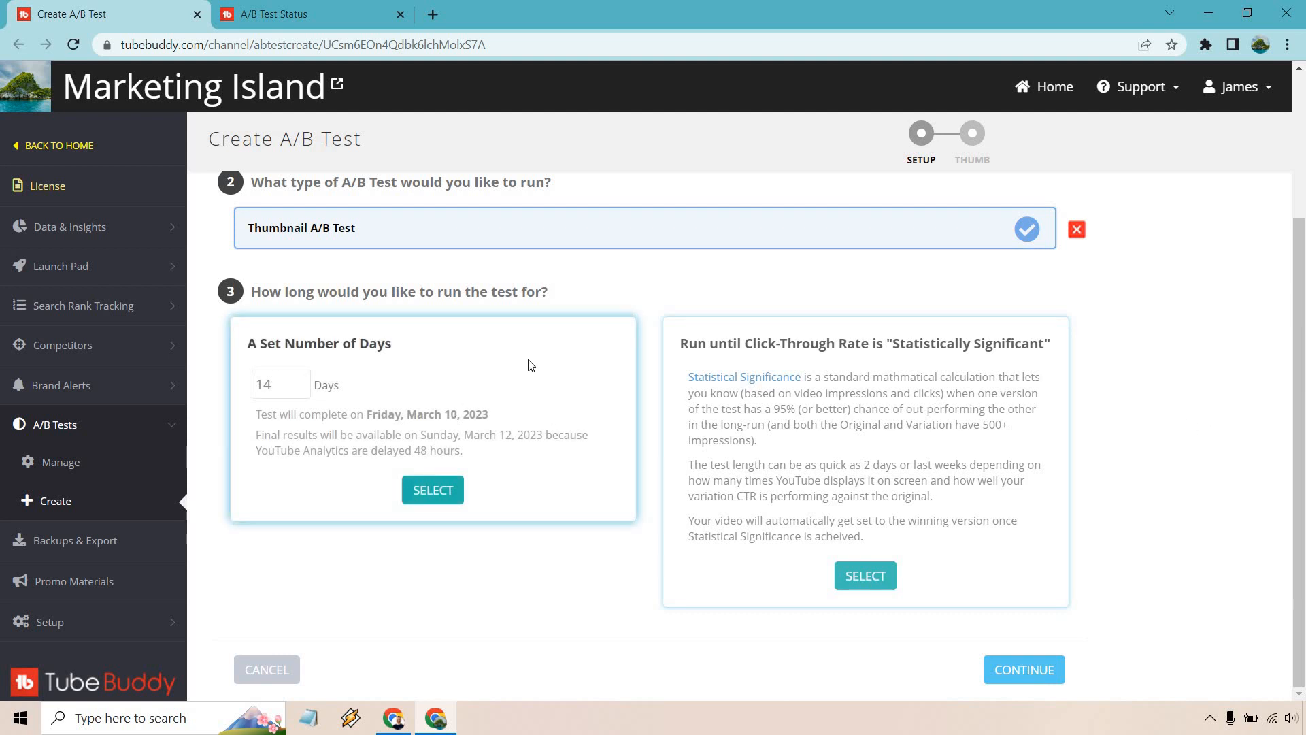
mouse_move(534, 399)
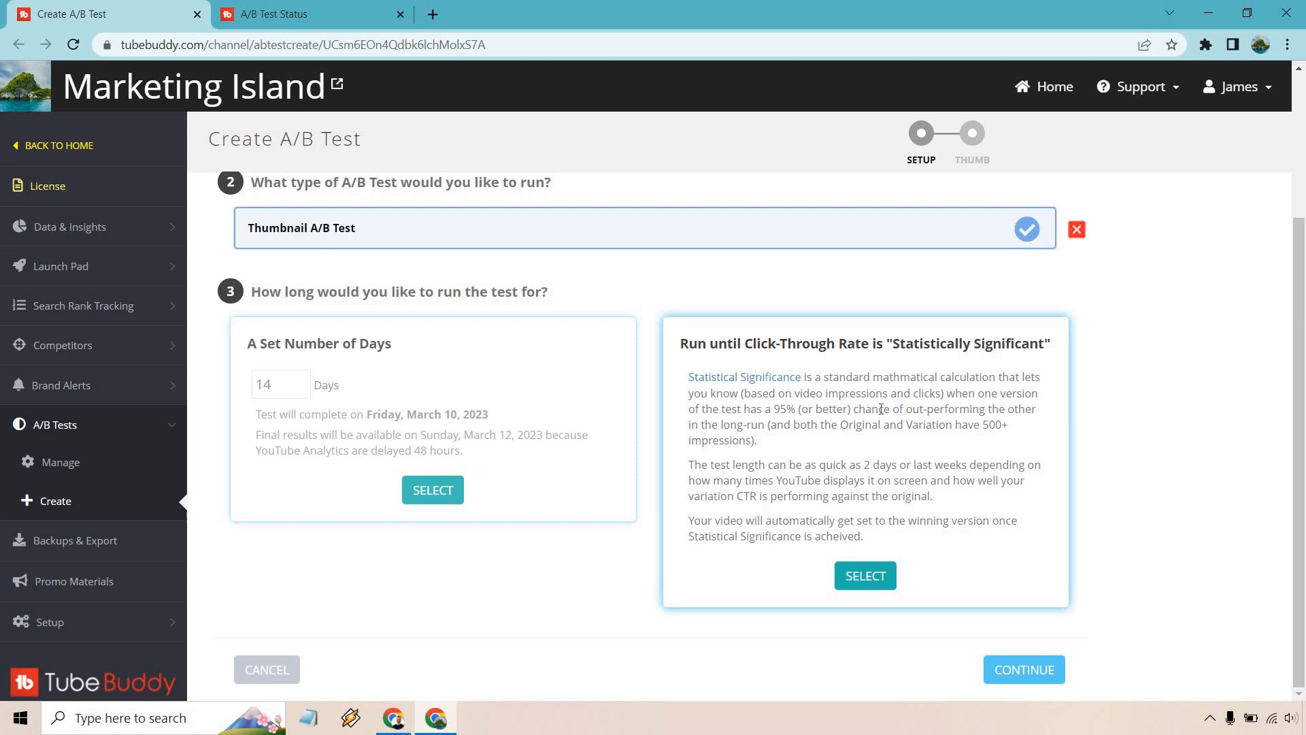
mouse_move(898, 461)
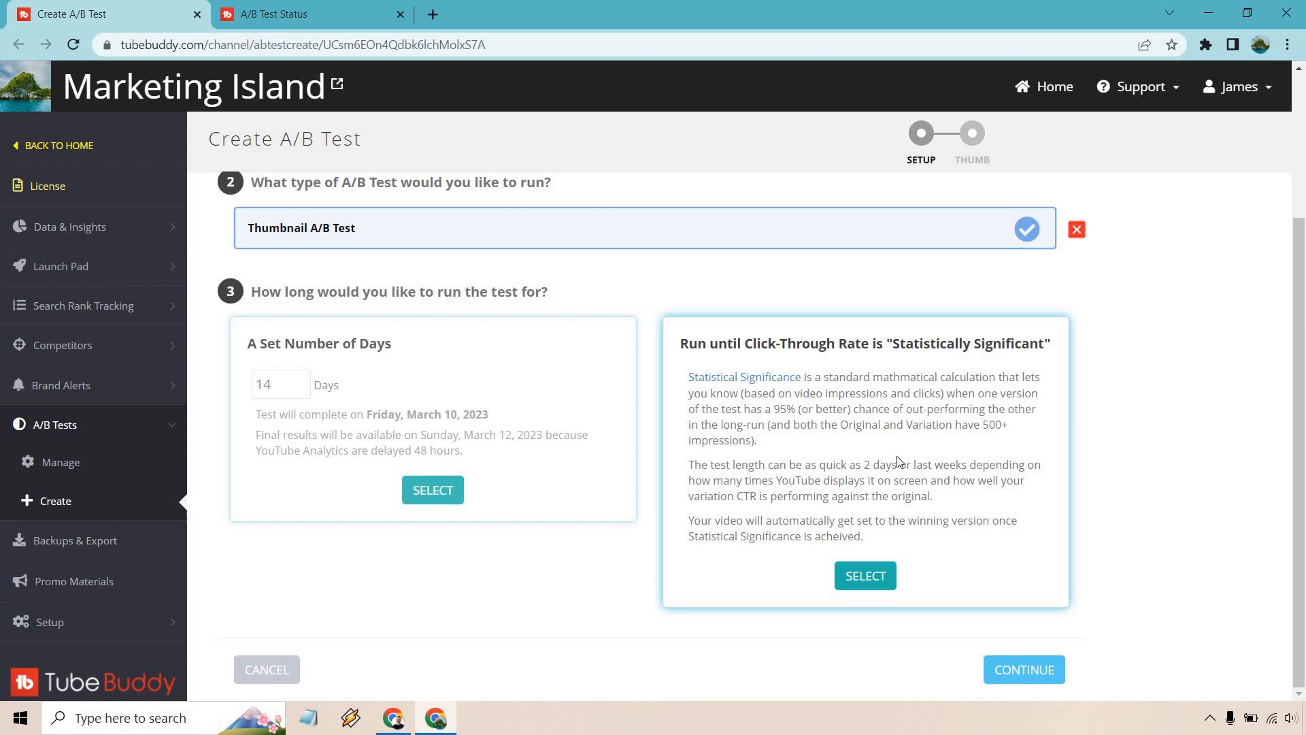
Step: Run the test until statistically significant, starting ASAP
click(865, 575)
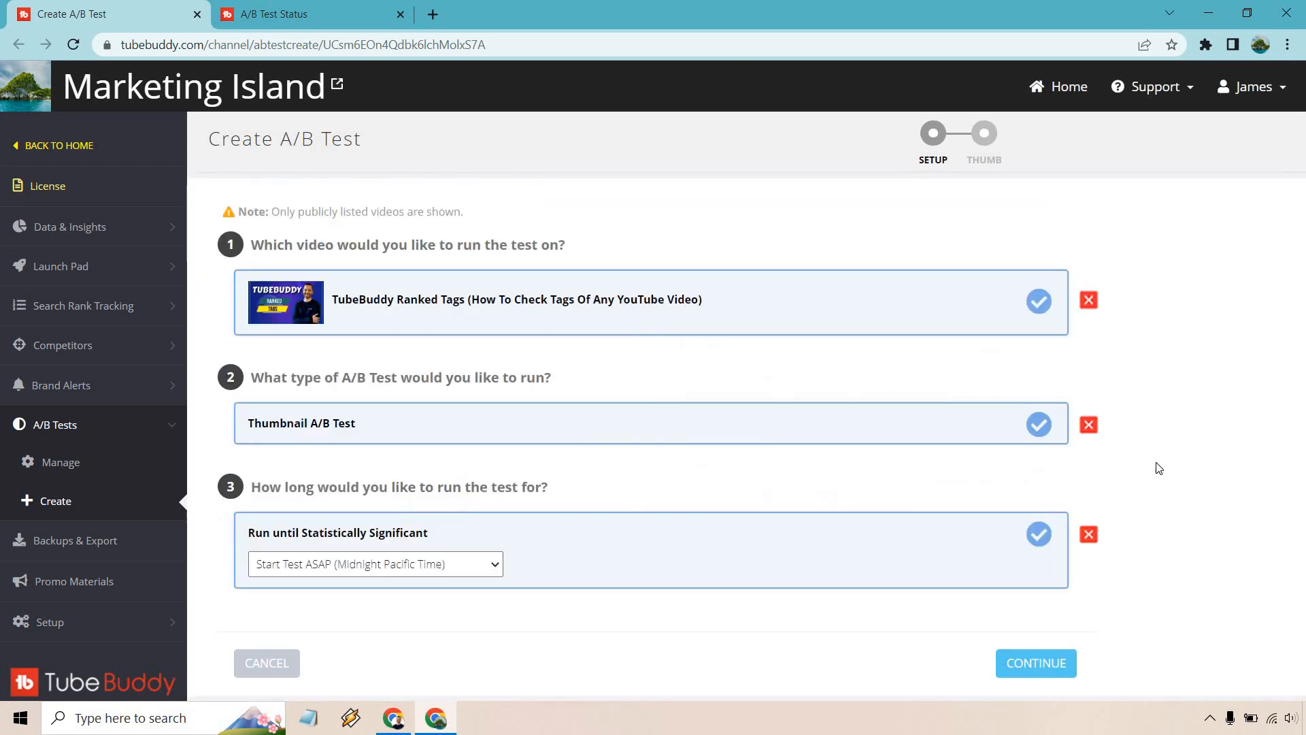
click(375, 565)
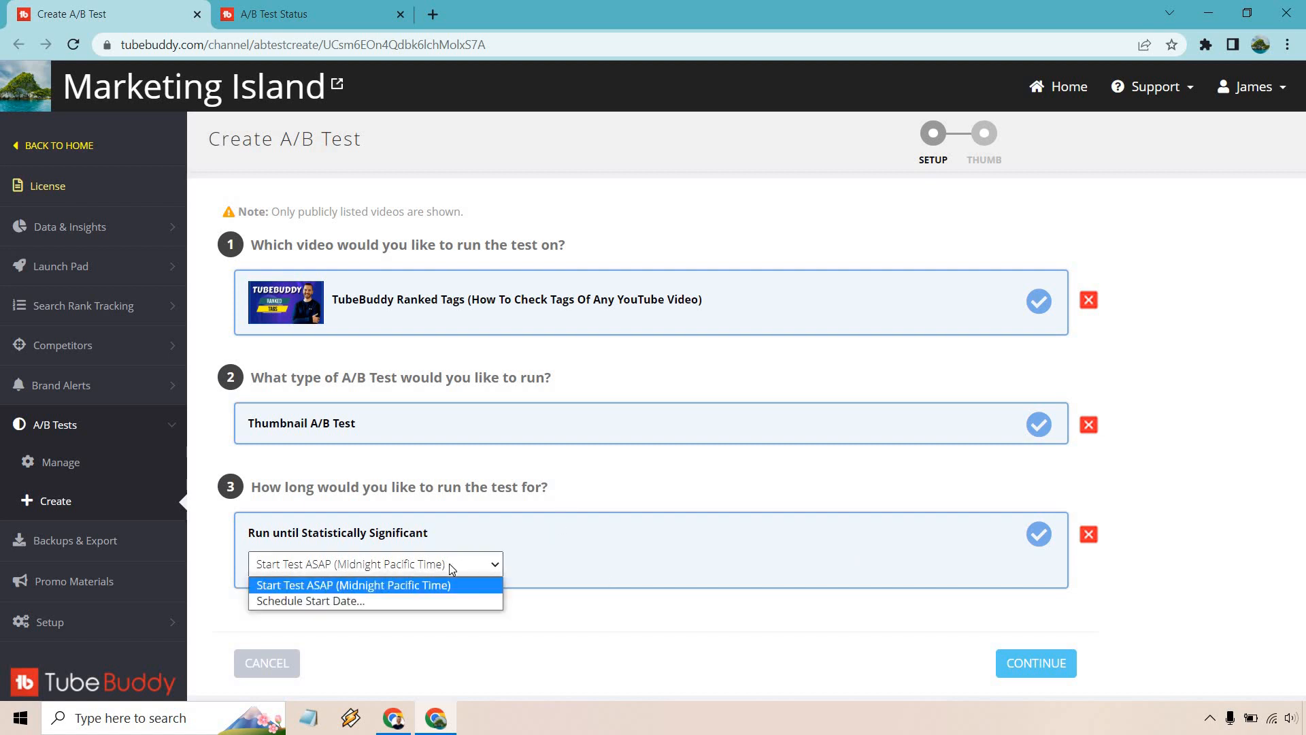
click(353, 585)
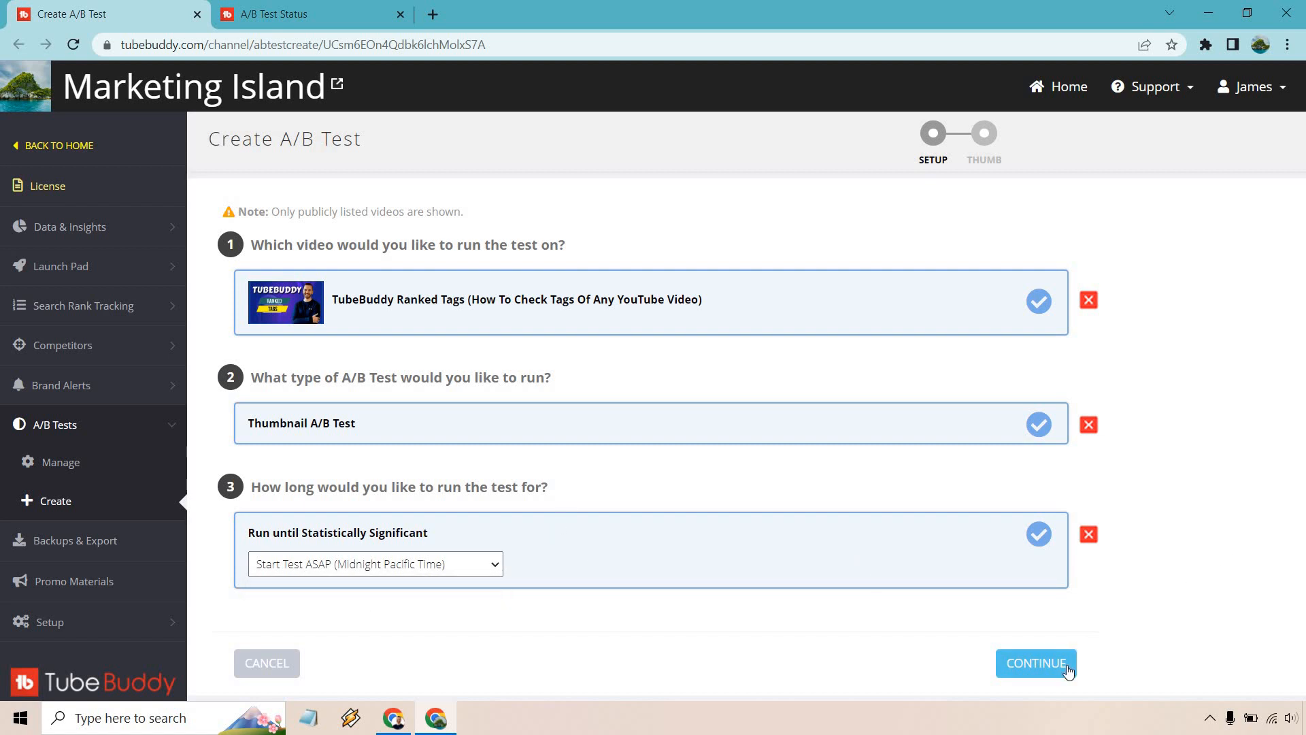
Step: Continue to the THUMB step showing the Ranked Tags original and an empty test slot
click(1036, 663)
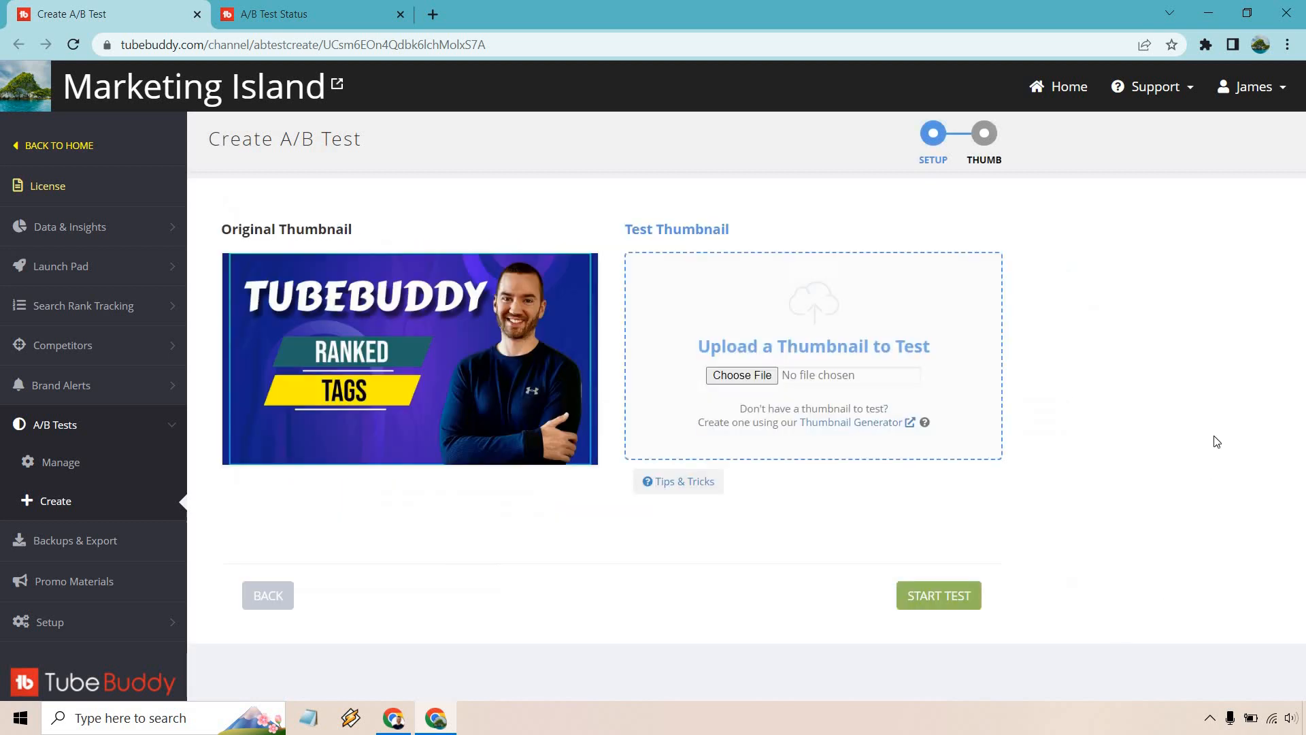
mouse_move(1219, 381)
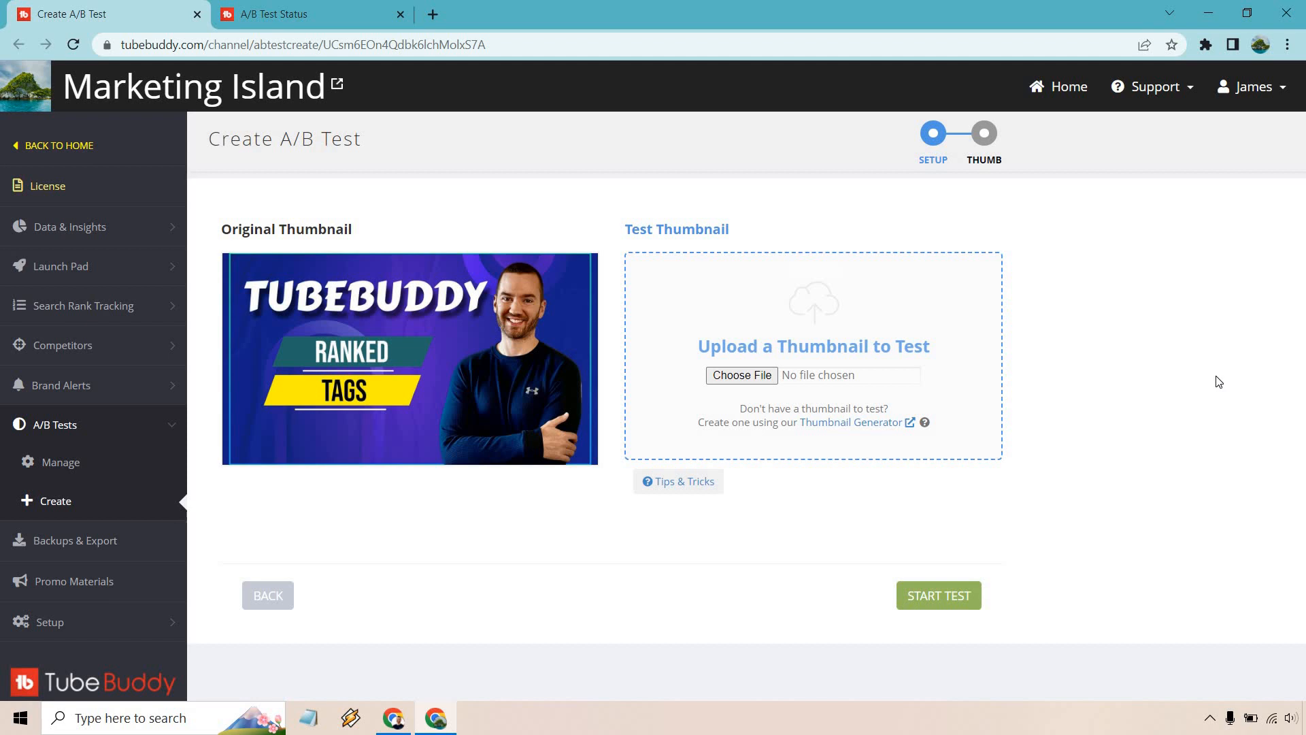
mouse_move(1150, 392)
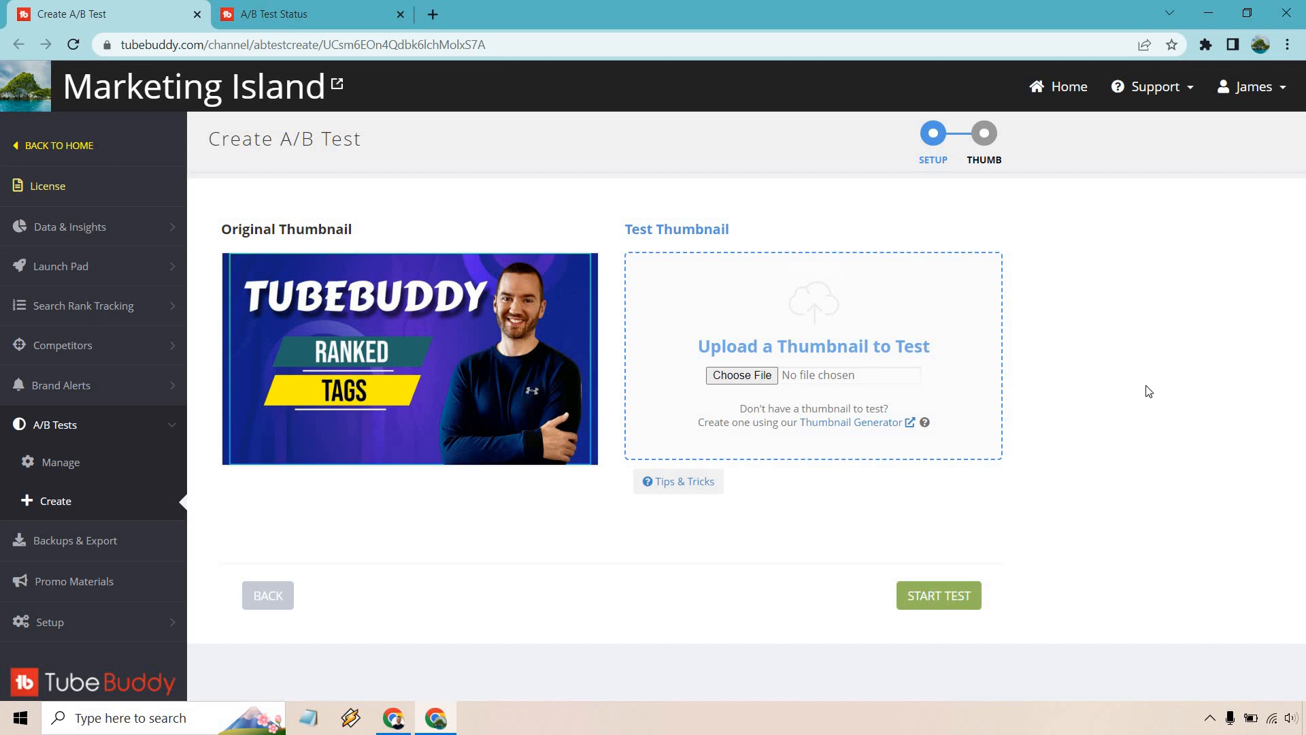
mouse_move(1186, 506)
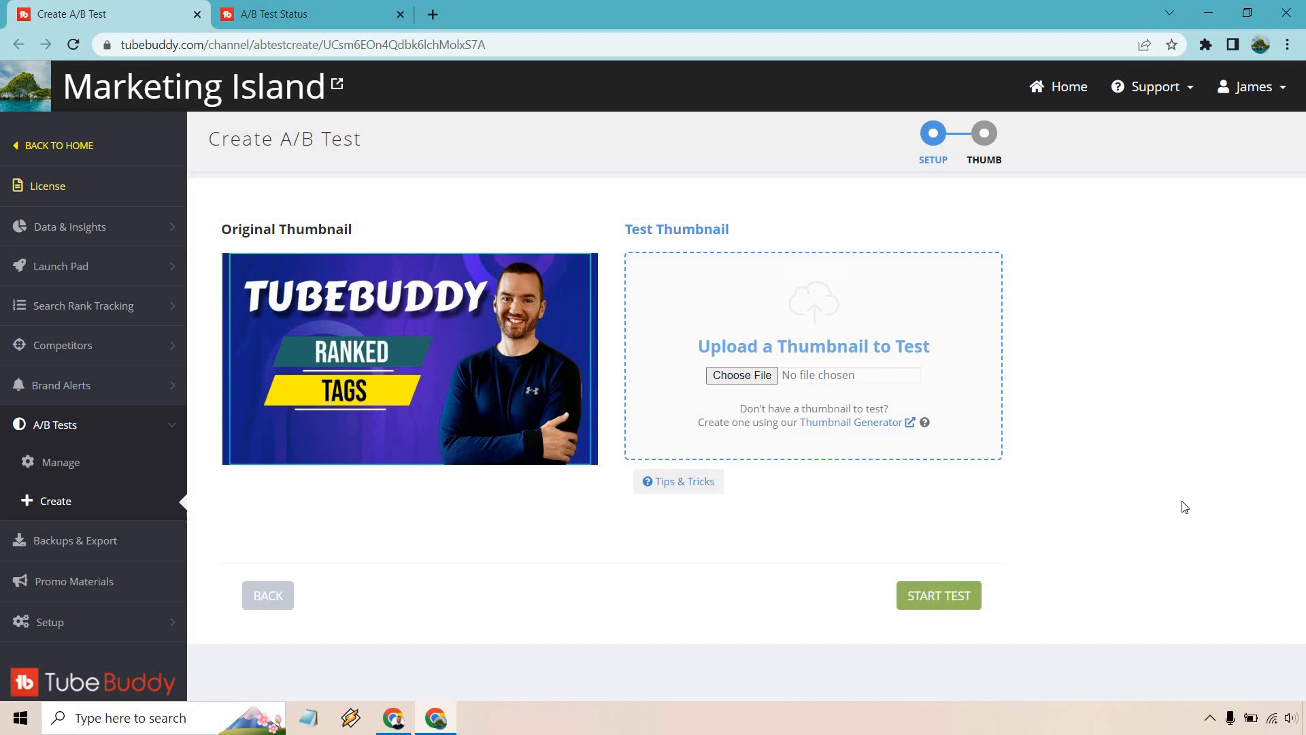
Step: Open the completed test's status page and show the Click-Through Rate explanation
click(301, 15)
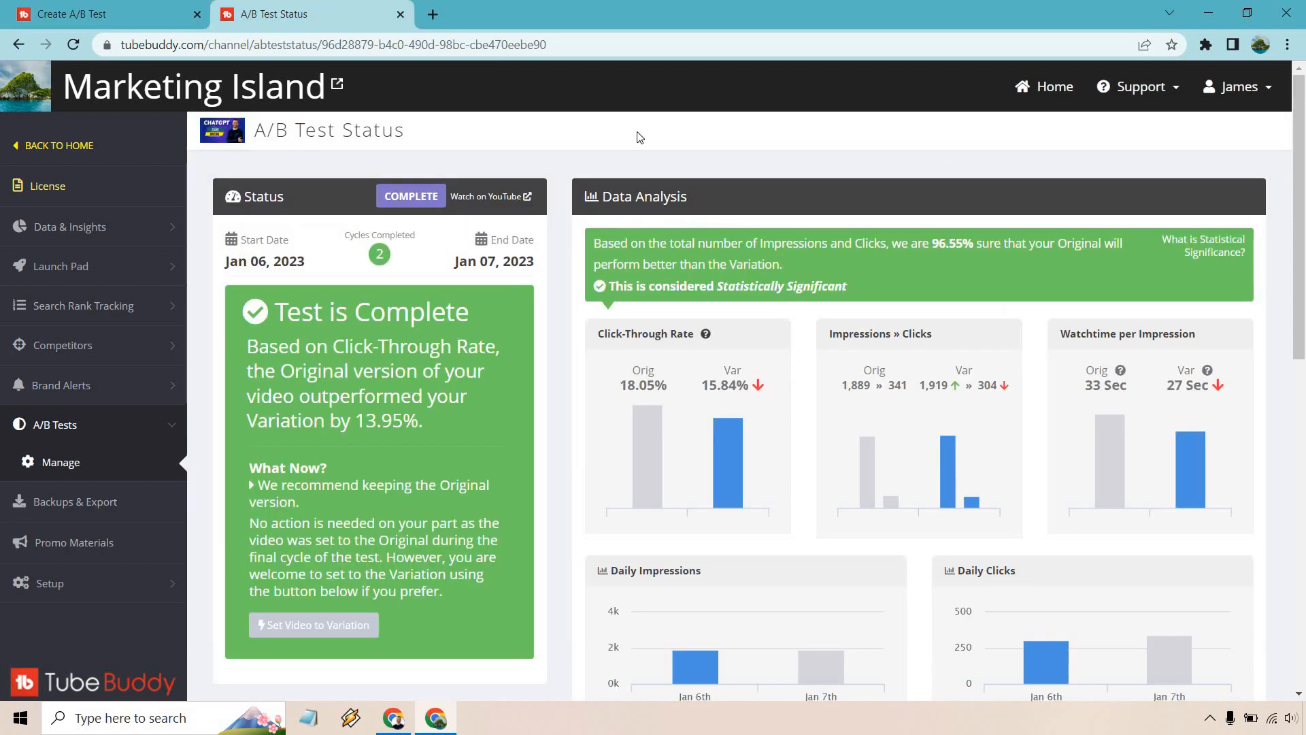
mouse_move(722, 157)
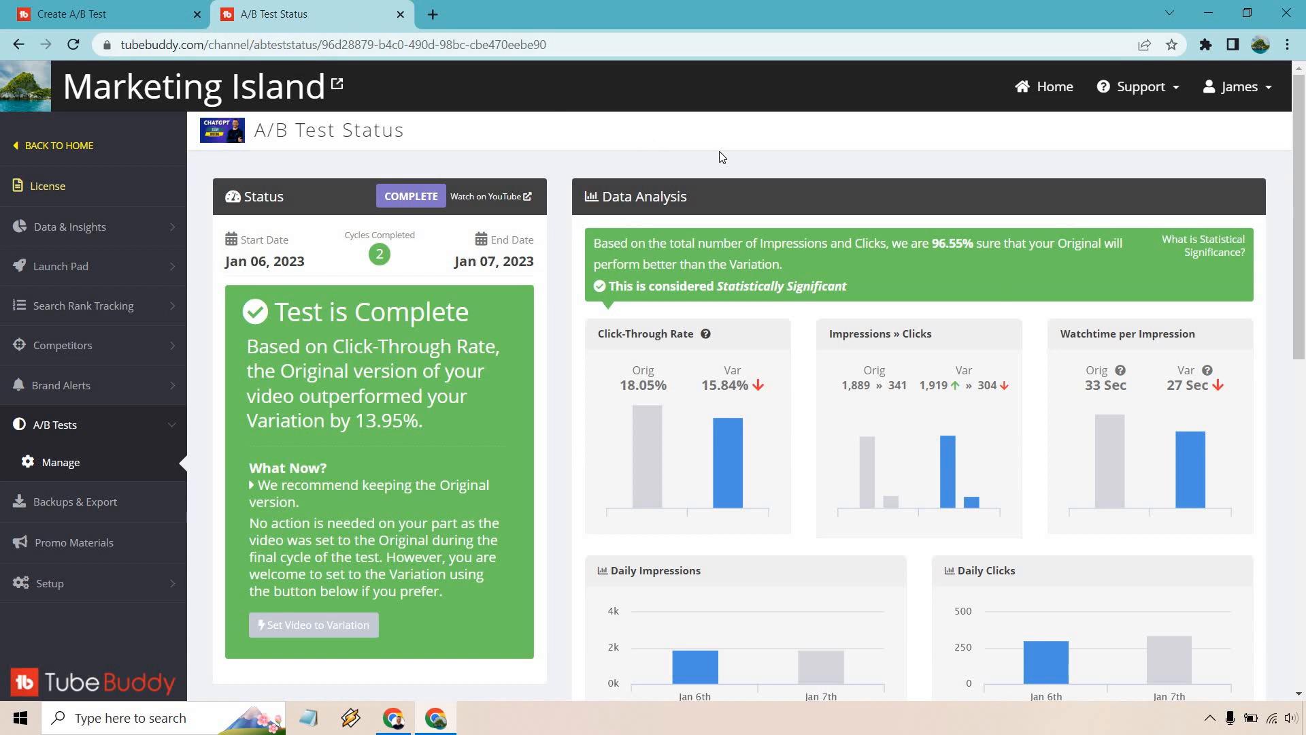
scroll(down, 3)
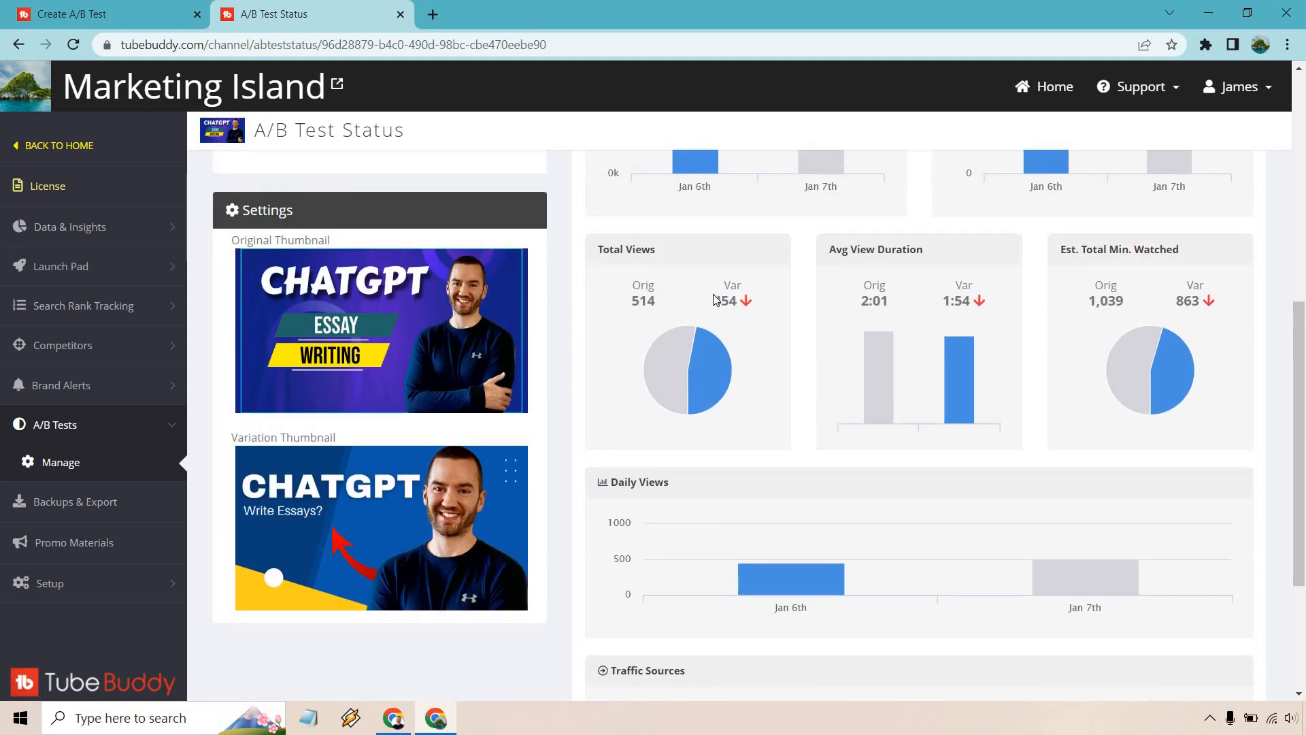
mouse_move(576, 316)
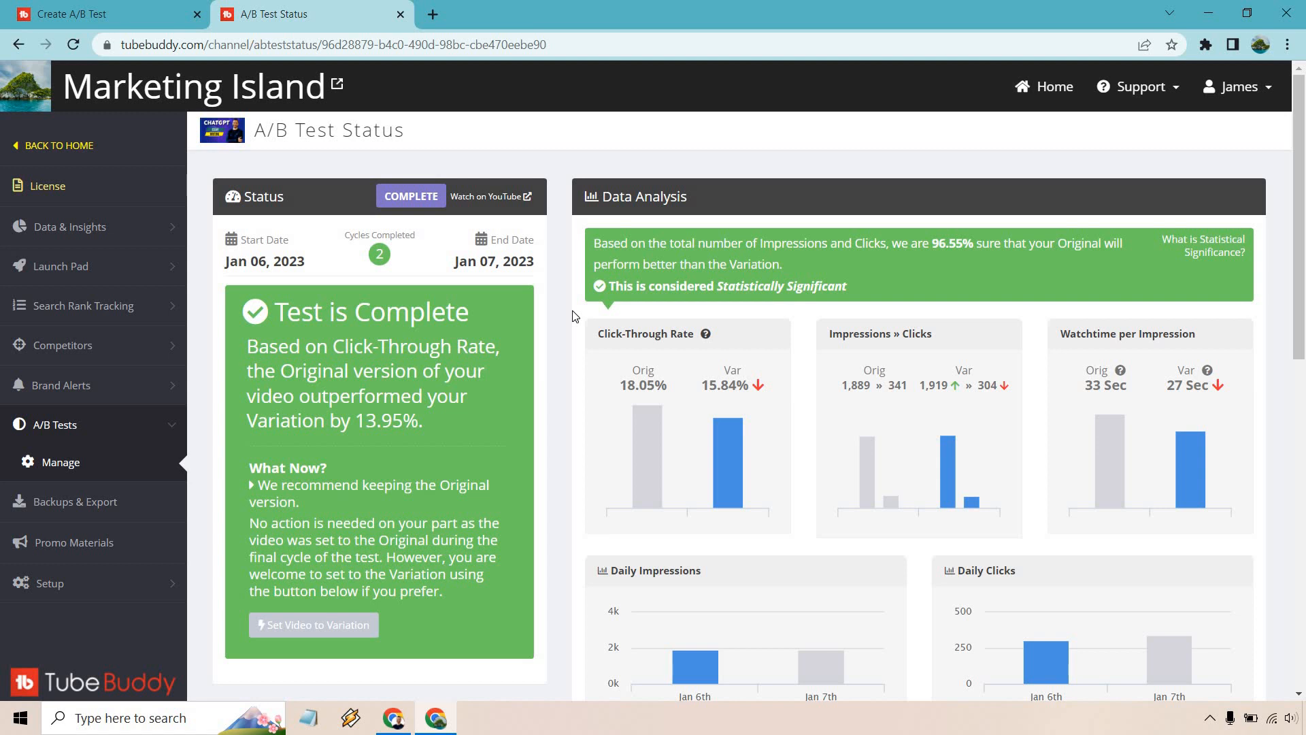
mouse_move(523, 376)
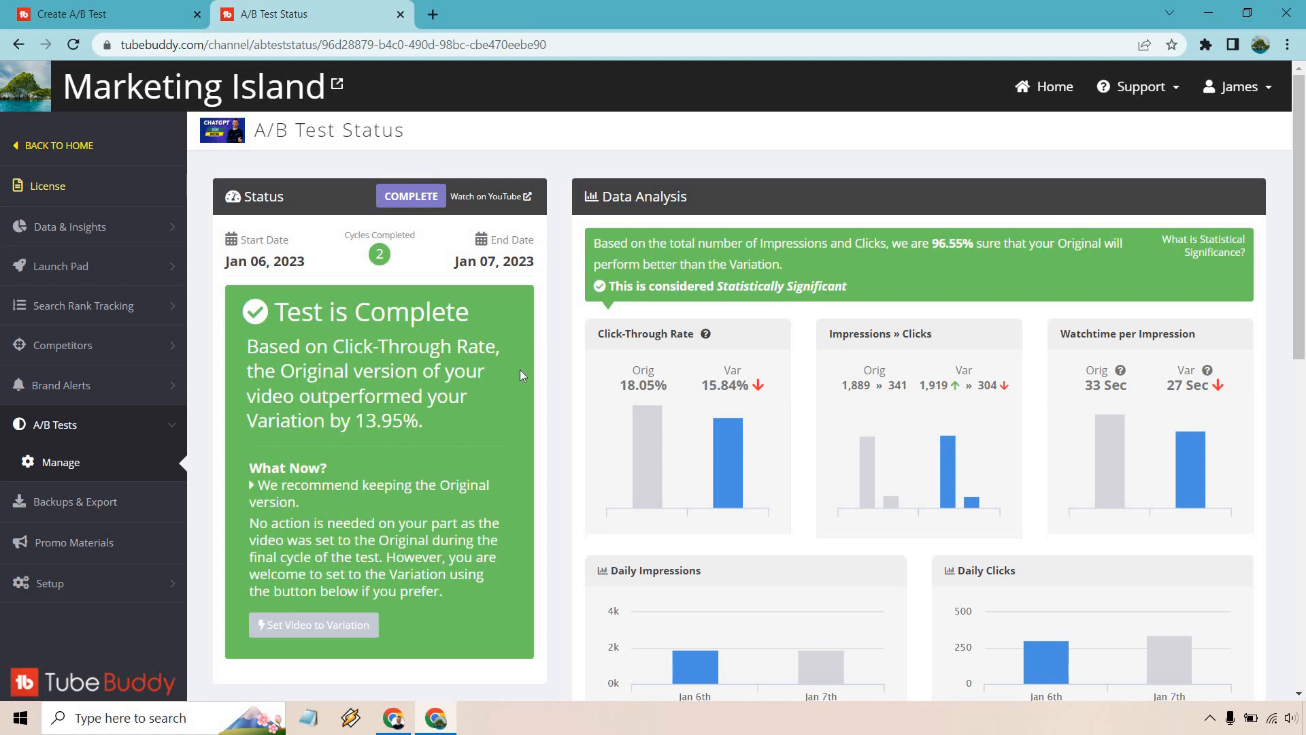
mouse_move(707, 338)
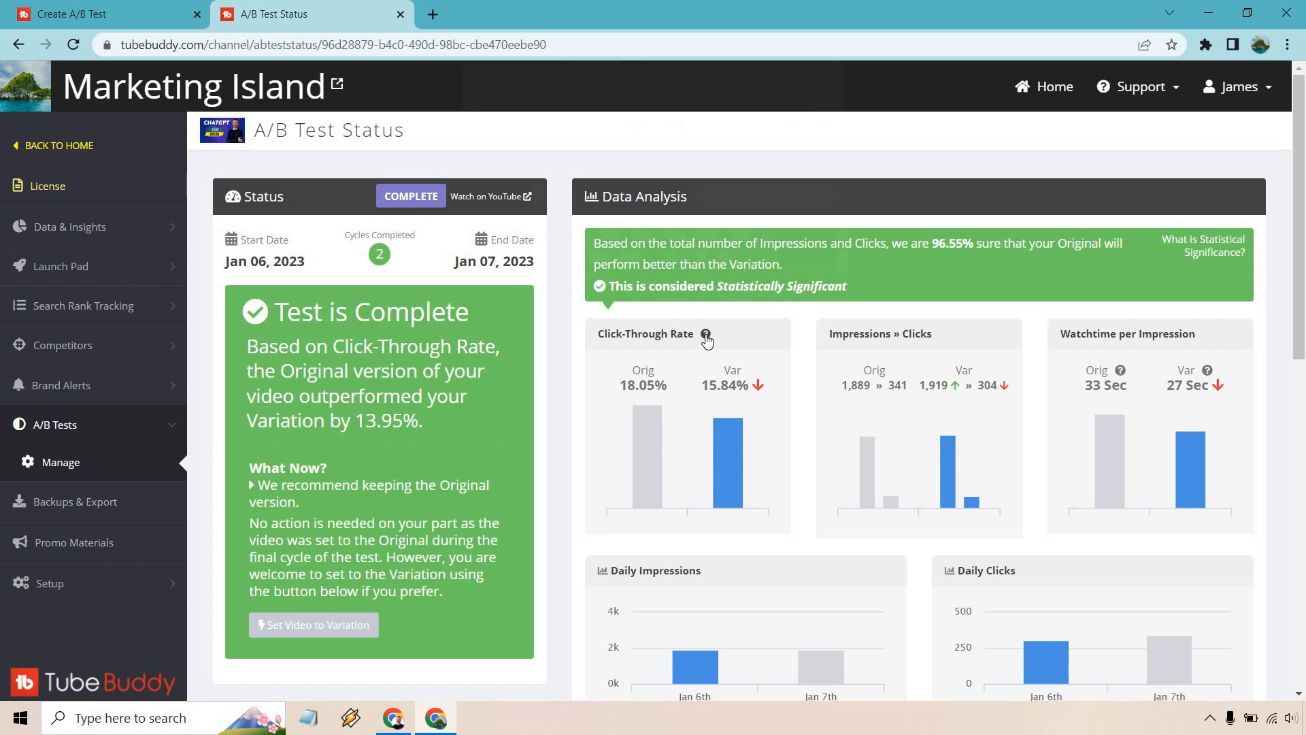
click(705, 333)
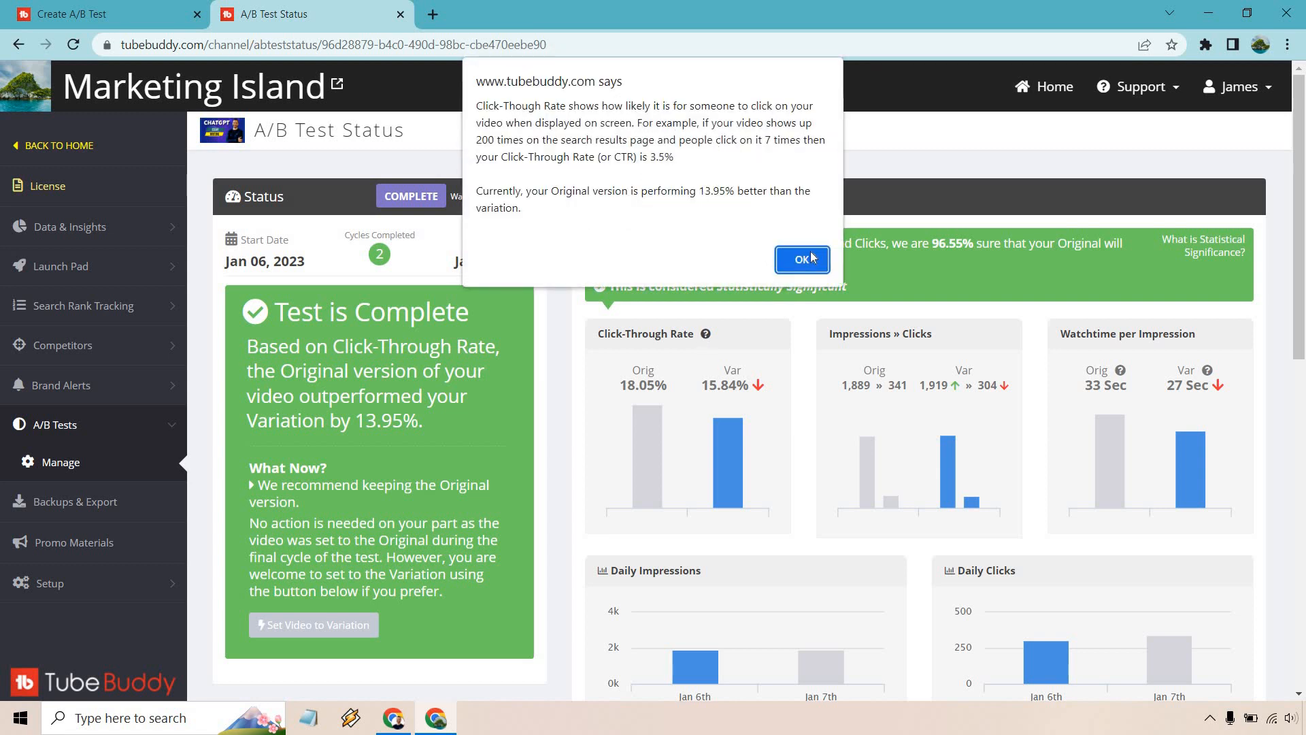
Step: Dismiss the click-through rate alert to see the 18.05% versus 15.84% results
click(802, 259)
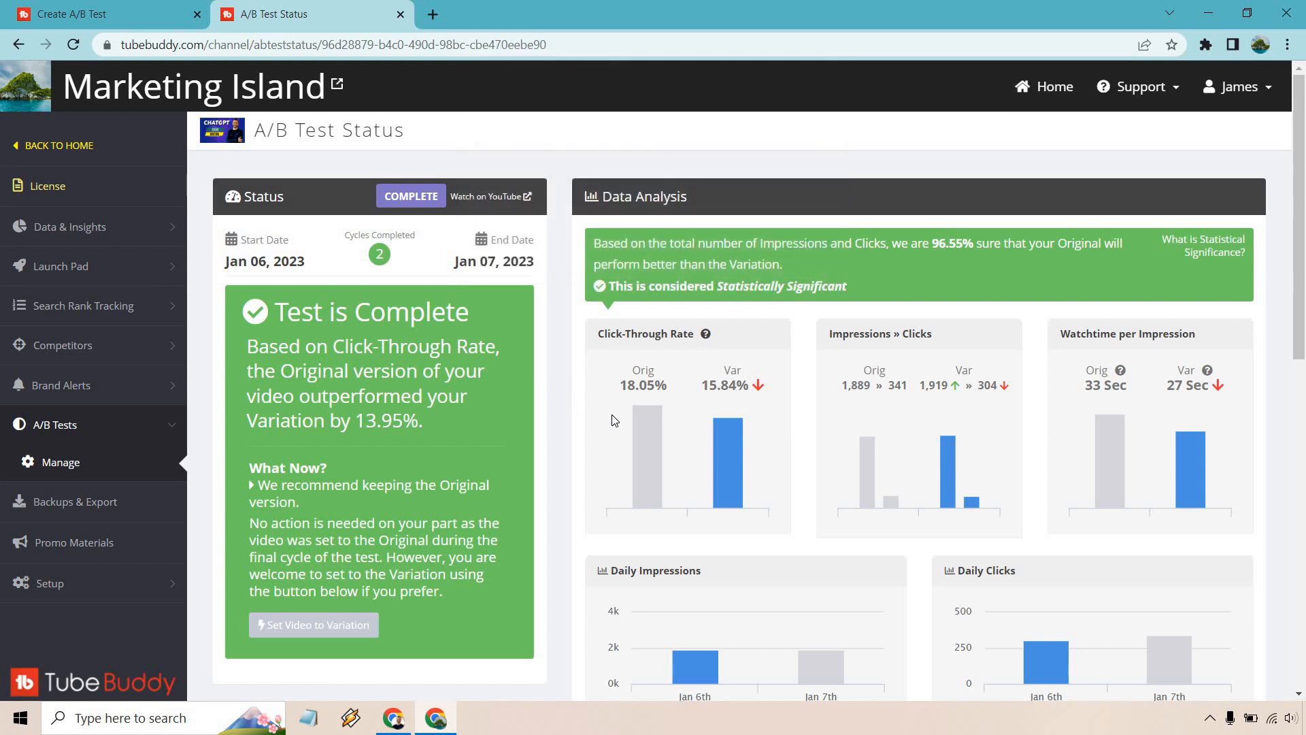
mouse_move(642, 440)
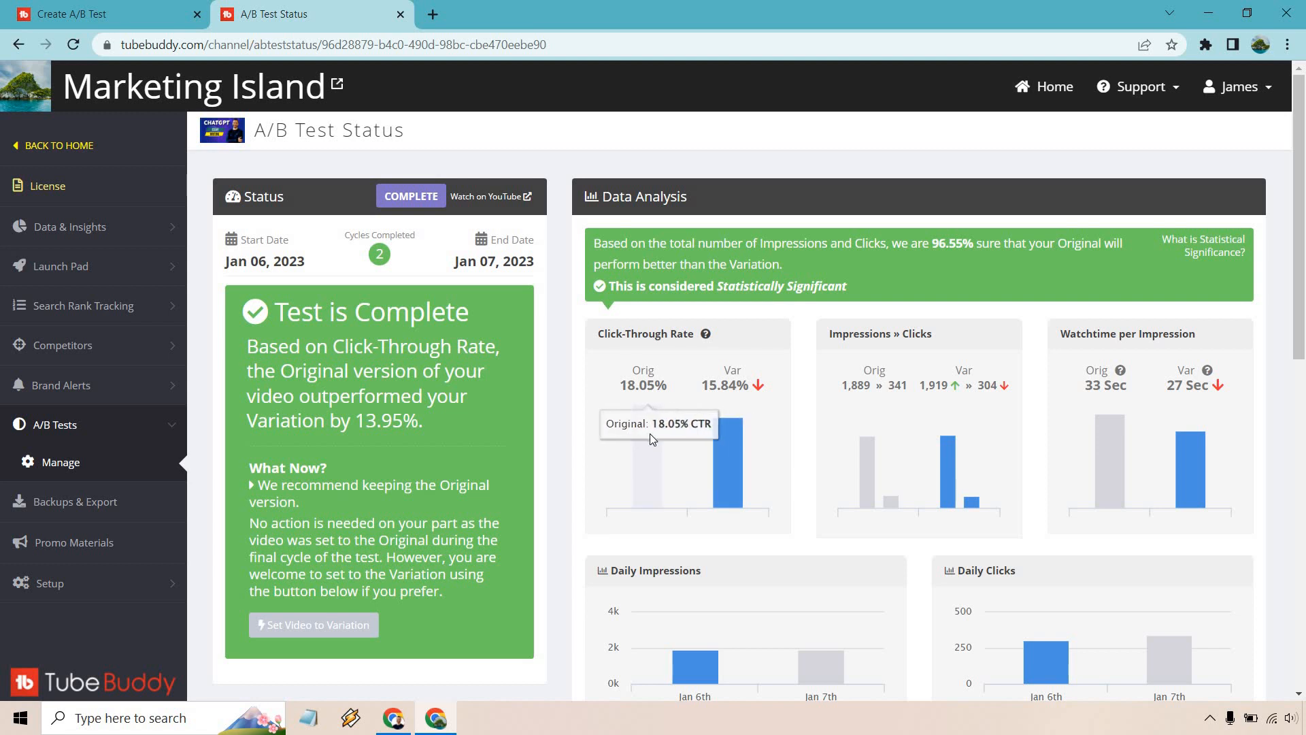
mouse_move(862, 422)
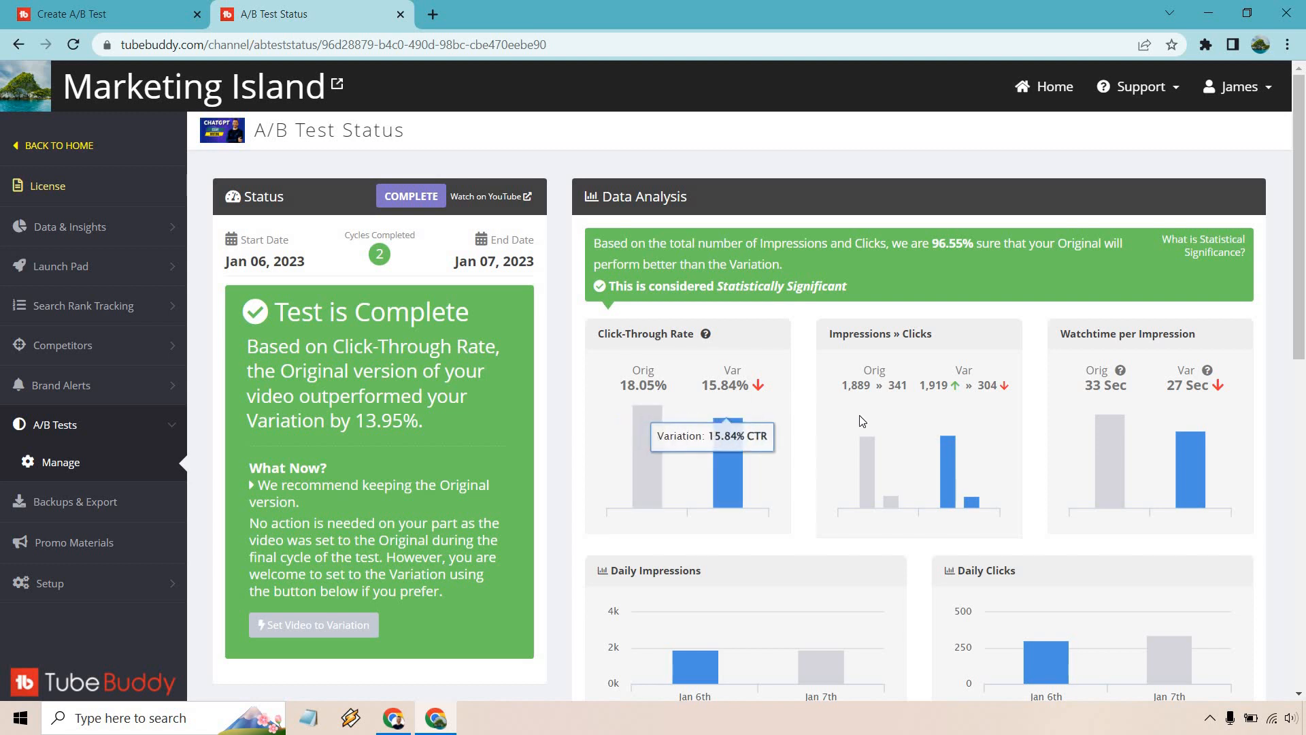
mouse_move(950, 476)
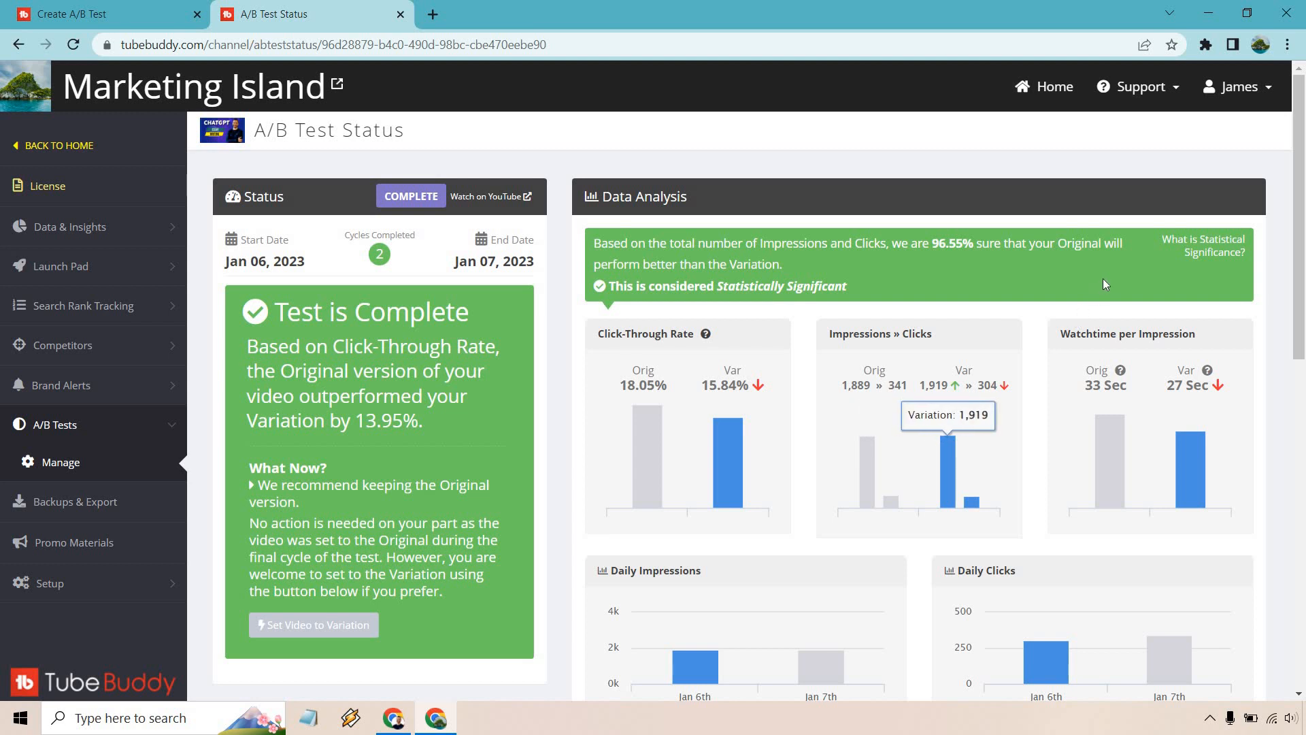
mouse_move(1107, 296)
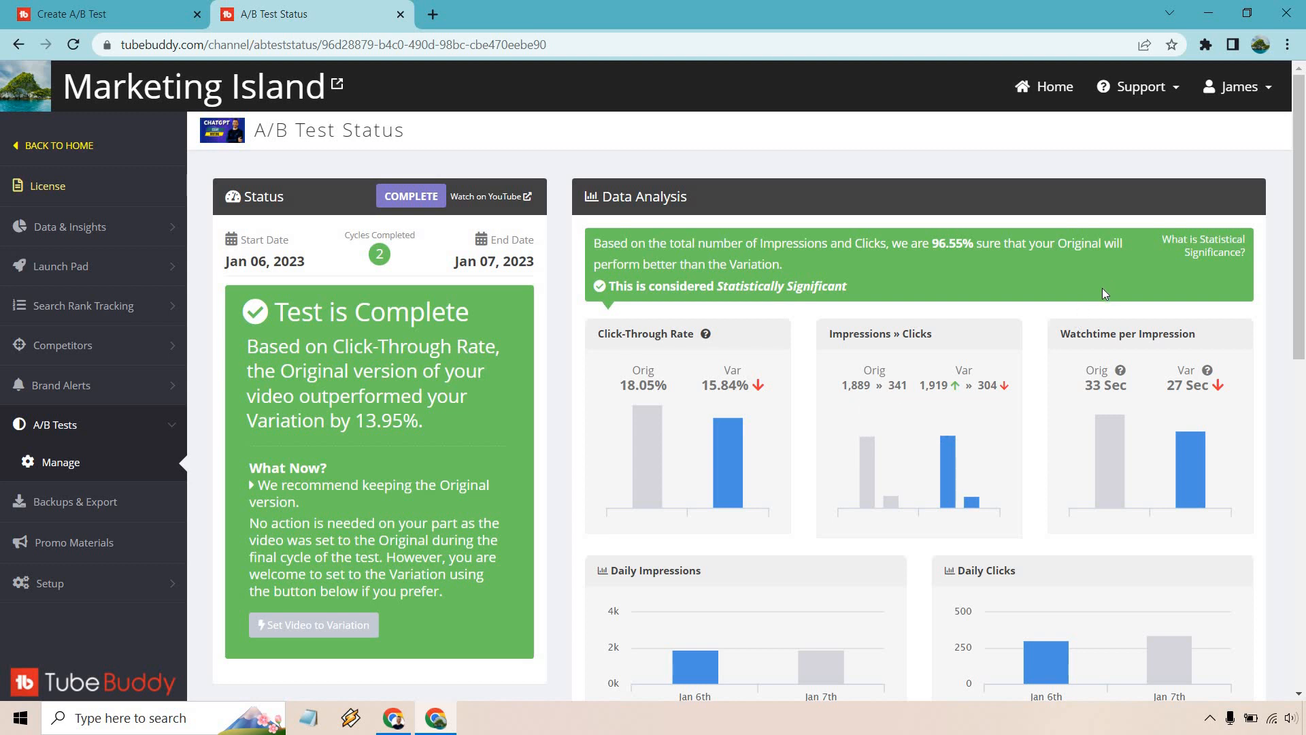
scroll(down, 3)
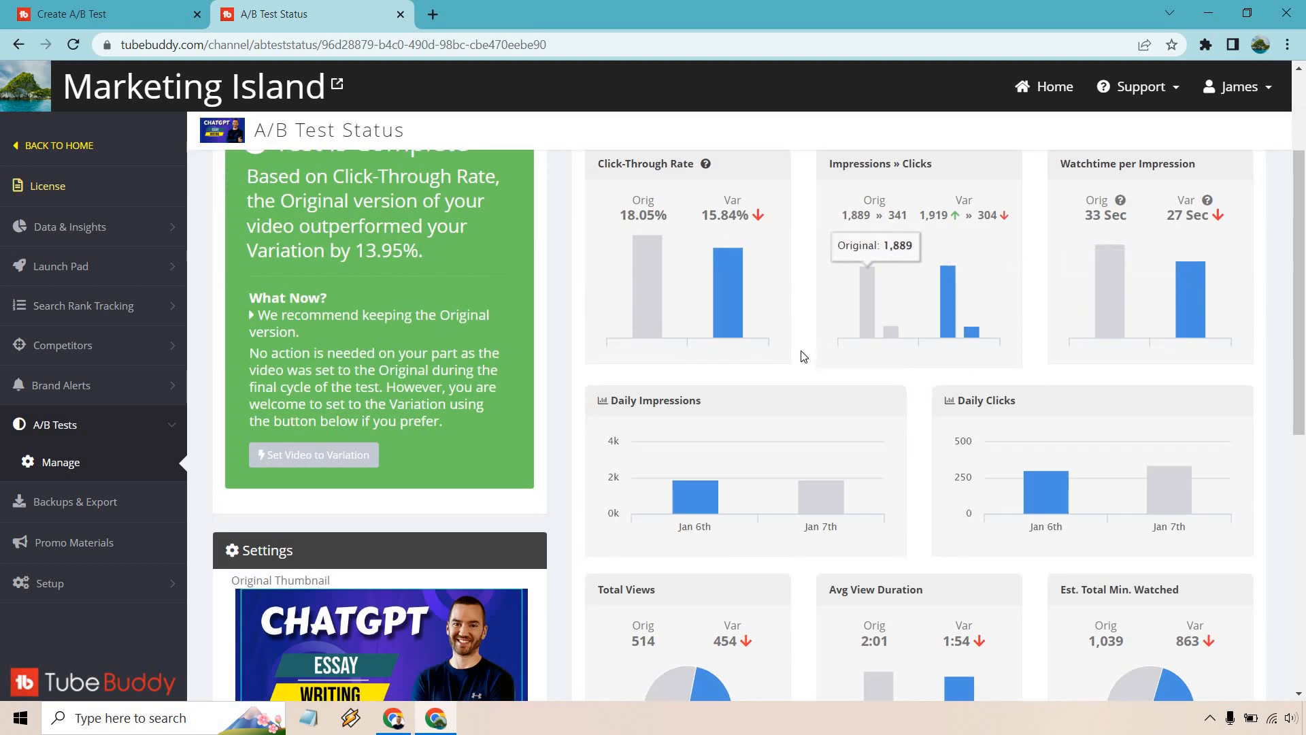
scroll(down, 3)
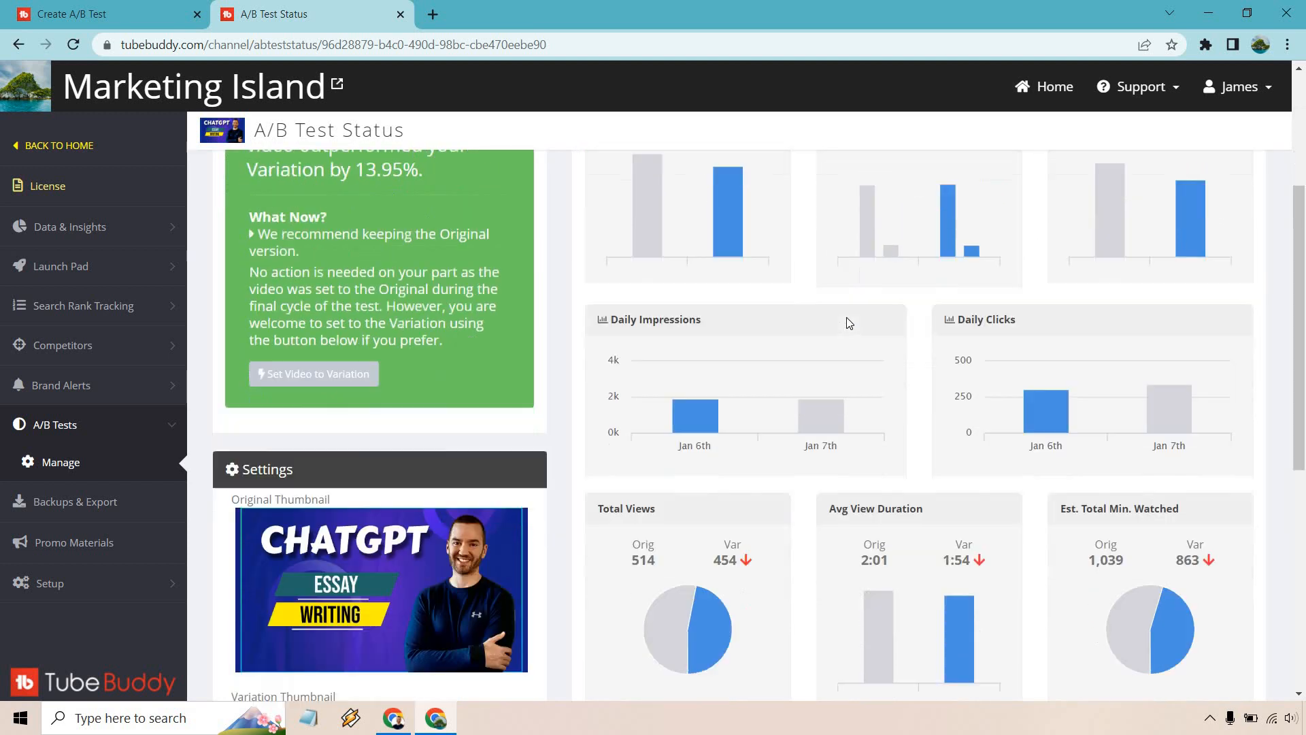
scroll(down, 3)
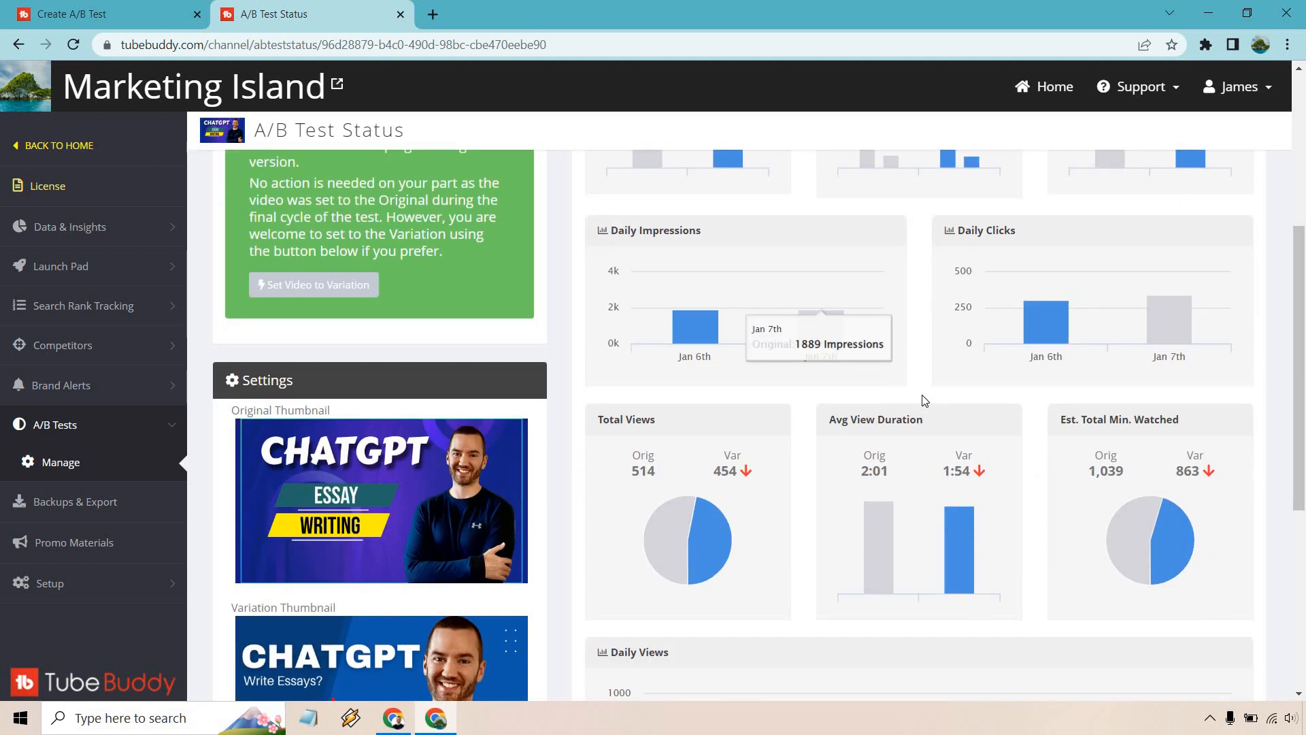
scroll(down, 3)
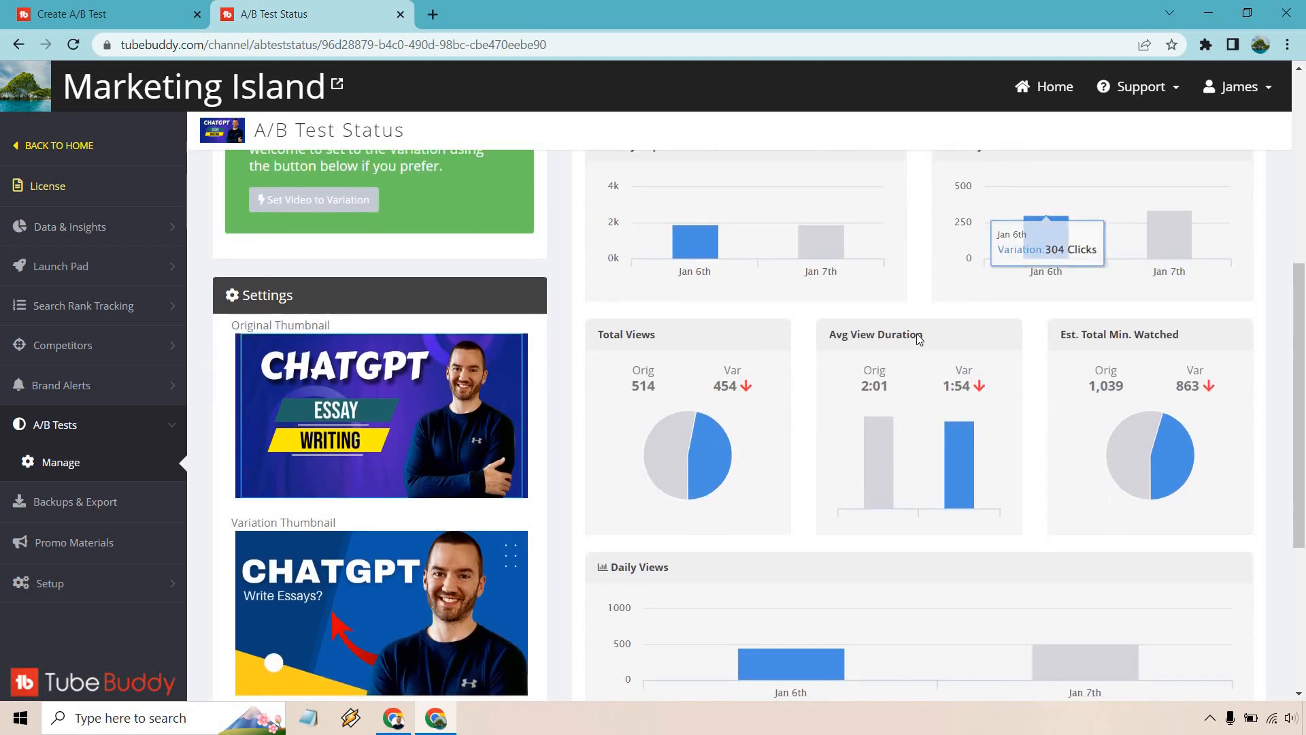
scroll(down, 3)
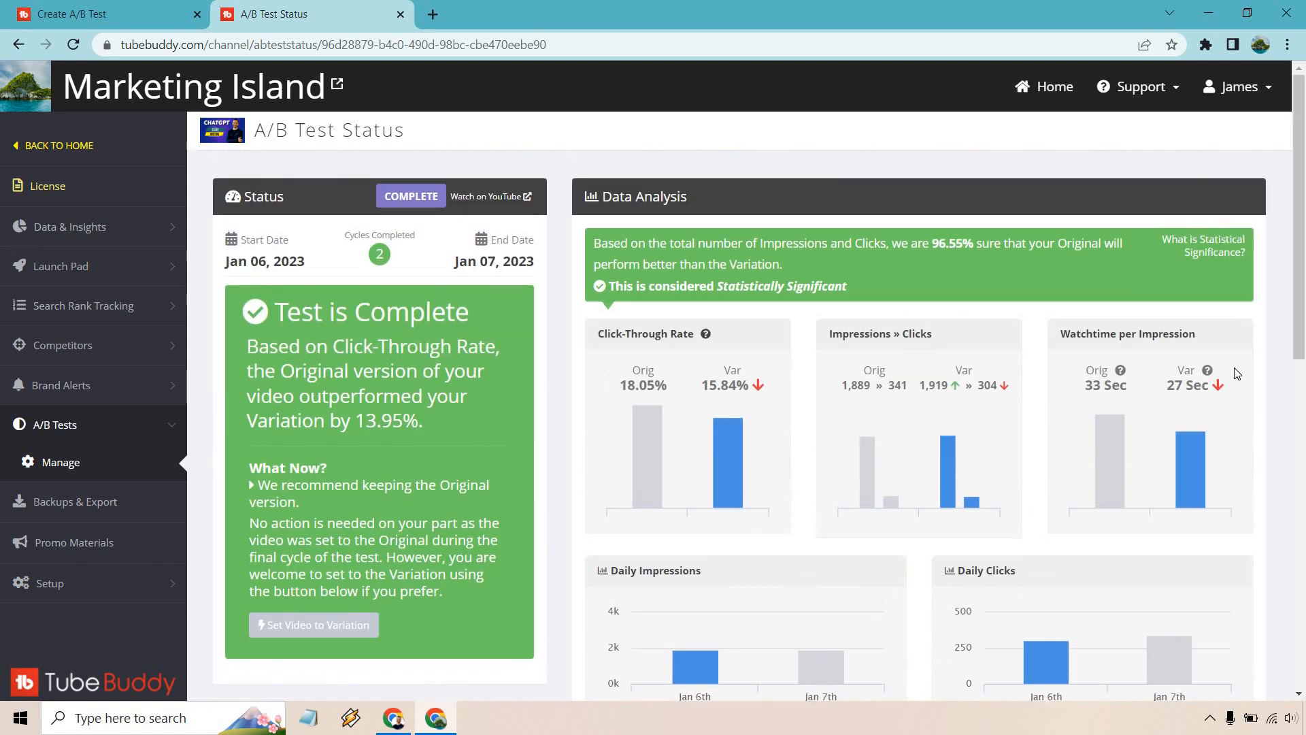
mouse_move(643, 461)
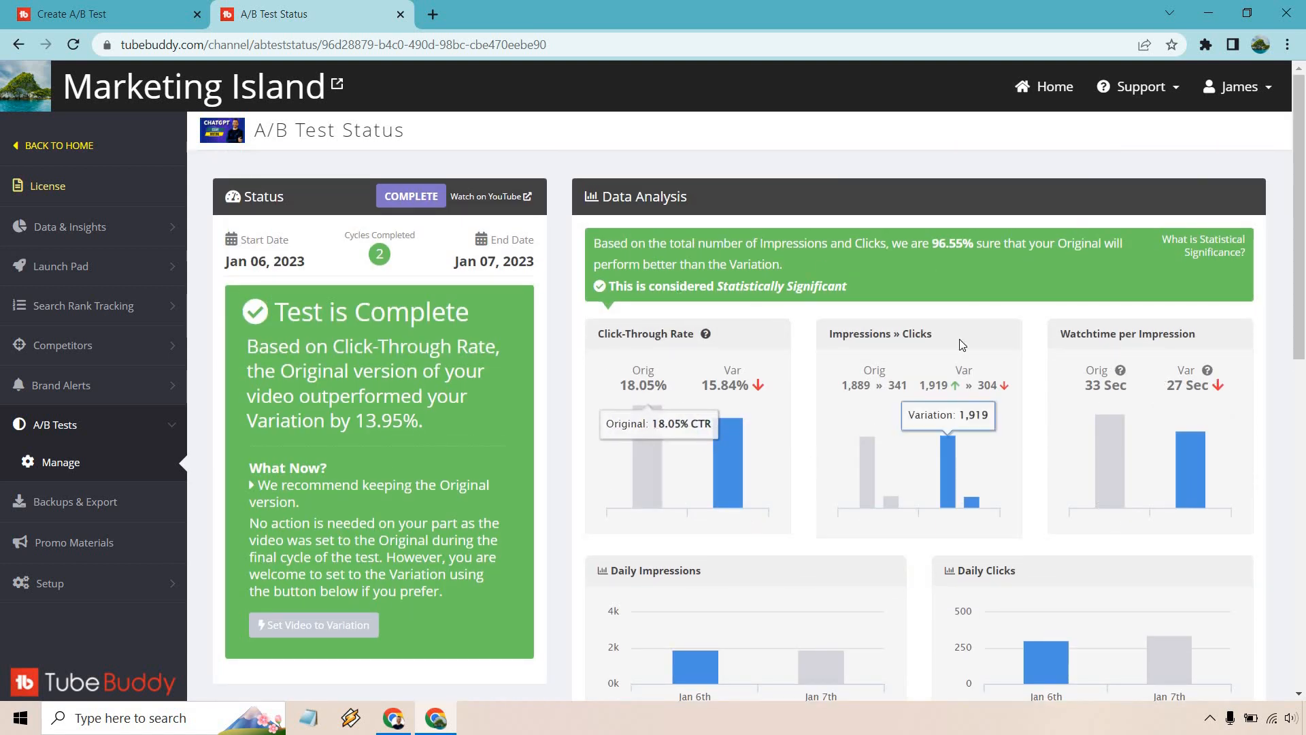
mouse_move(654, 424)
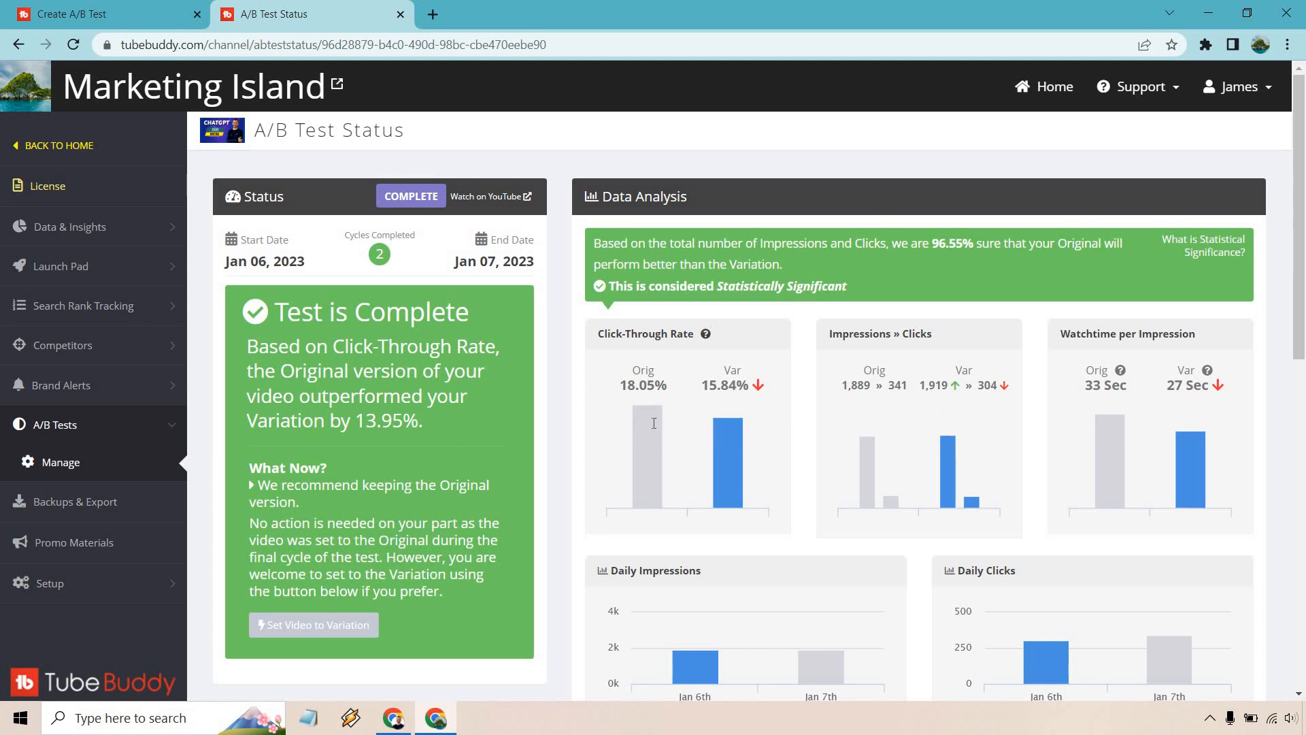
mouse_move(805, 220)
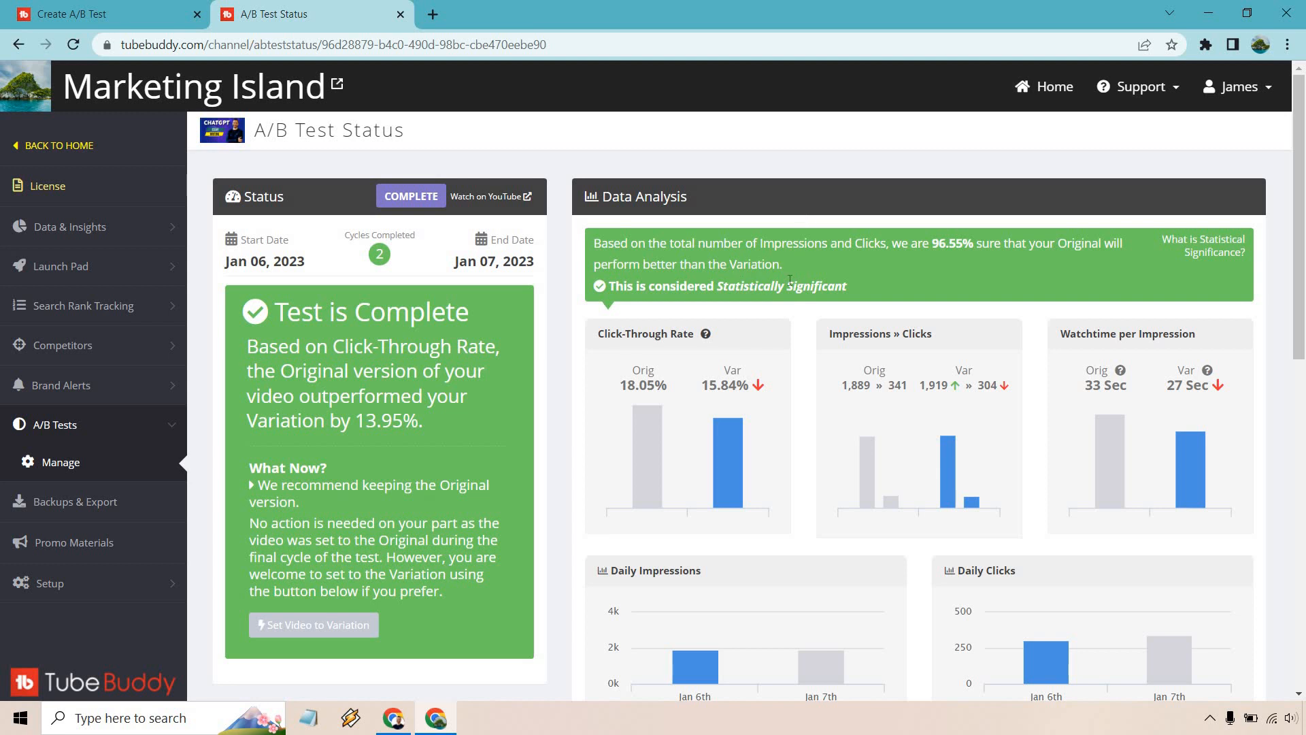
mouse_move(887, 288)
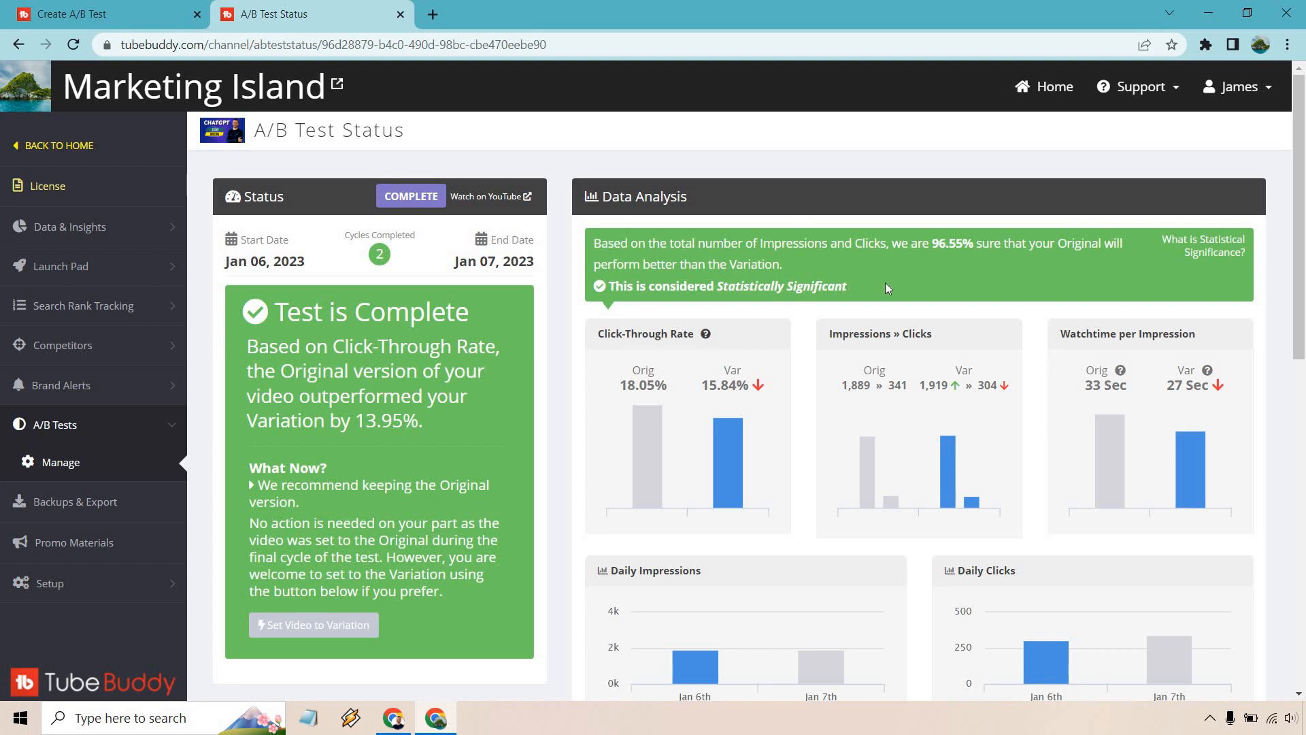